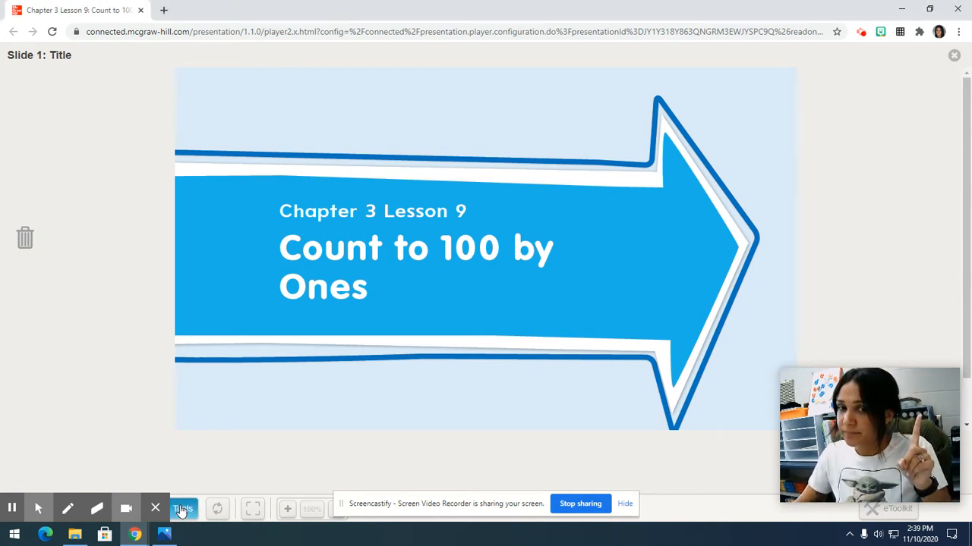
# Step: Show the writing tools and choose light blue as the pen colour
pyautogui.click(182, 509)
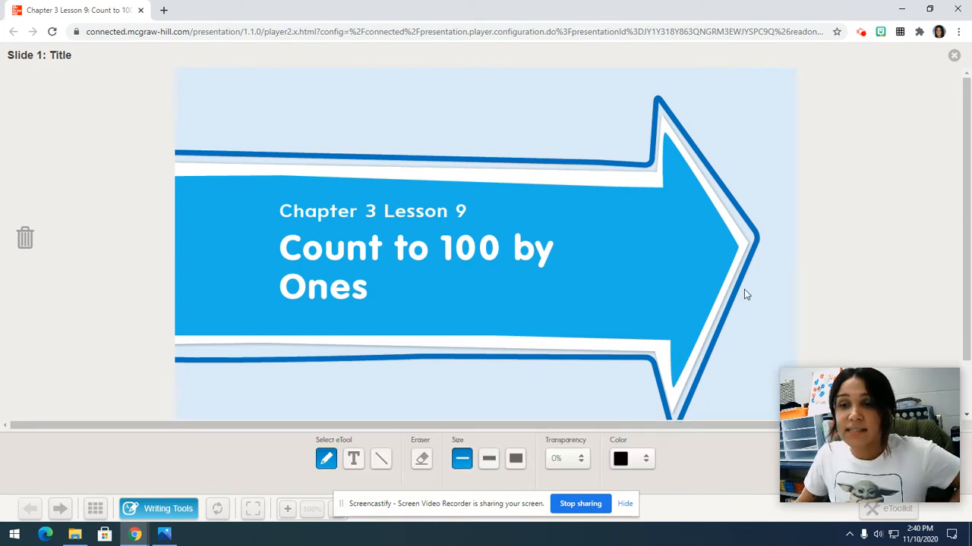
pyautogui.click(620, 459)
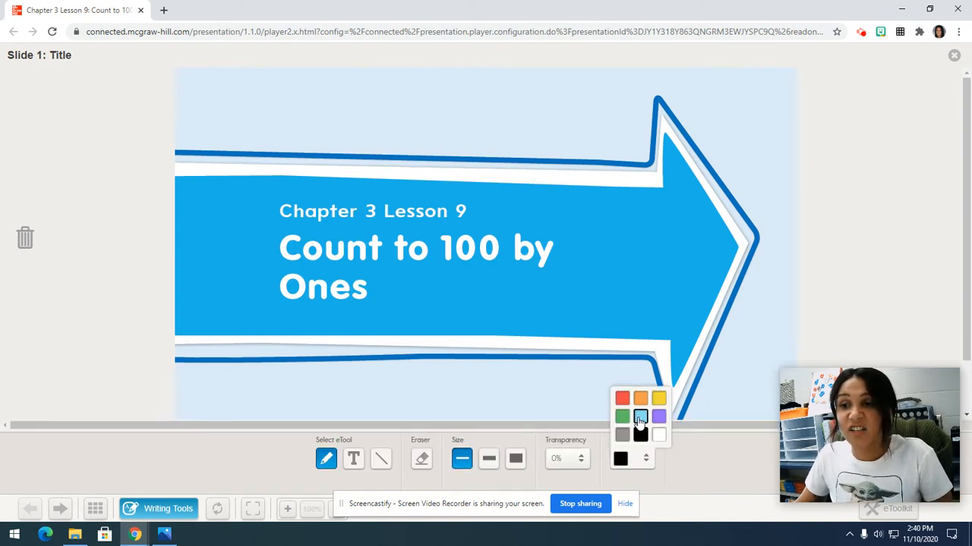
pyautogui.click(620, 416)
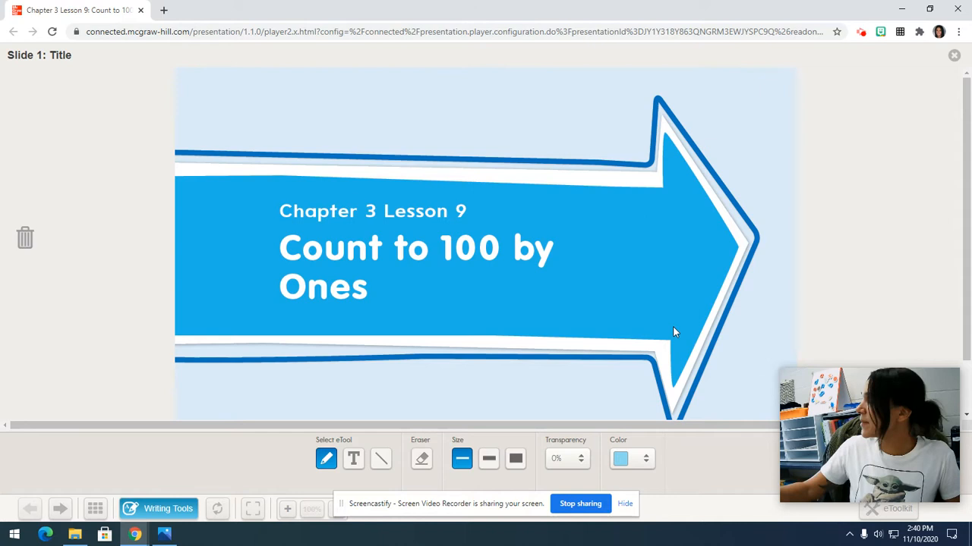
pyautogui.moveTo(829, 139)
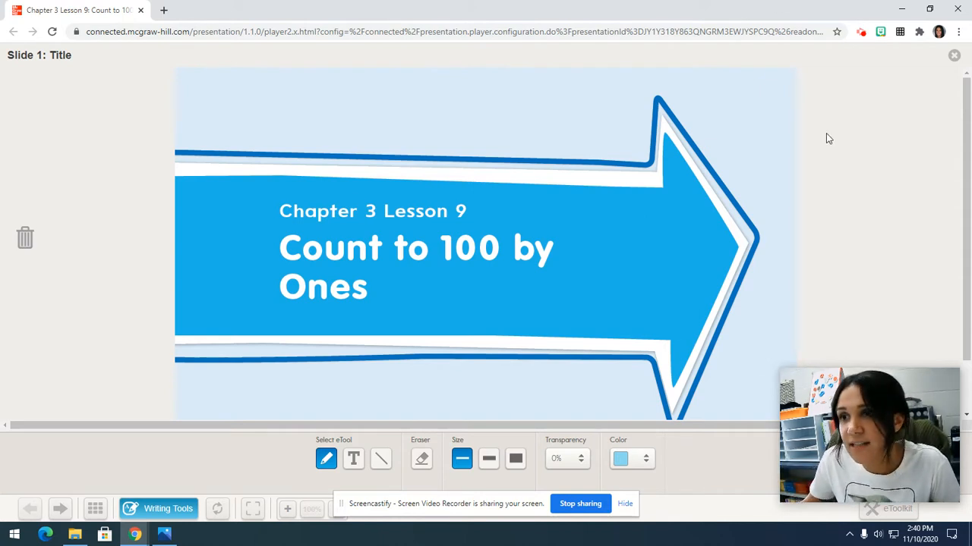
# Step: Handwrite 'blue', 'yellow' and 'orange' beside the slide, each in its own pen colour
pyautogui.moveTo(811, 131); pyautogui.dragTo(810, 154)
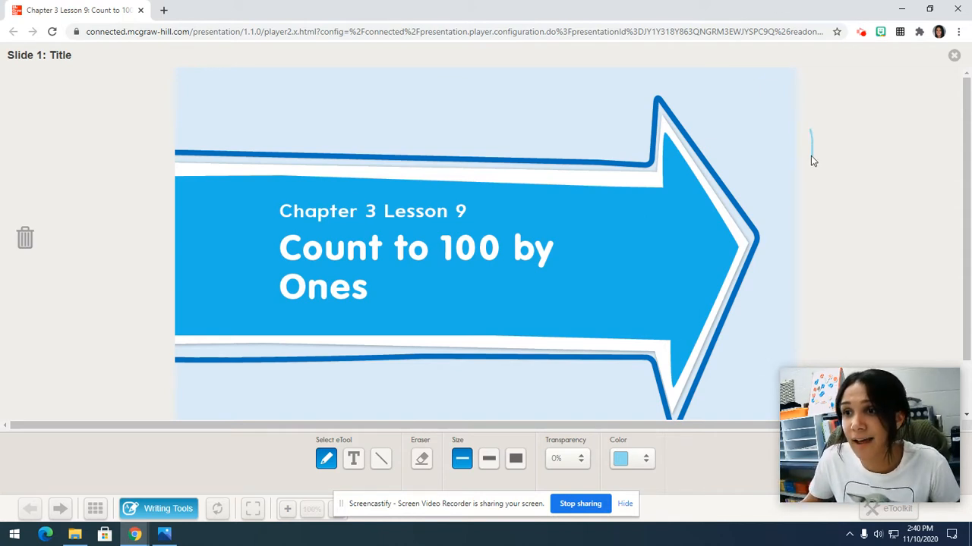
pyautogui.moveTo(832, 134); pyautogui.dragTo(817, 159)
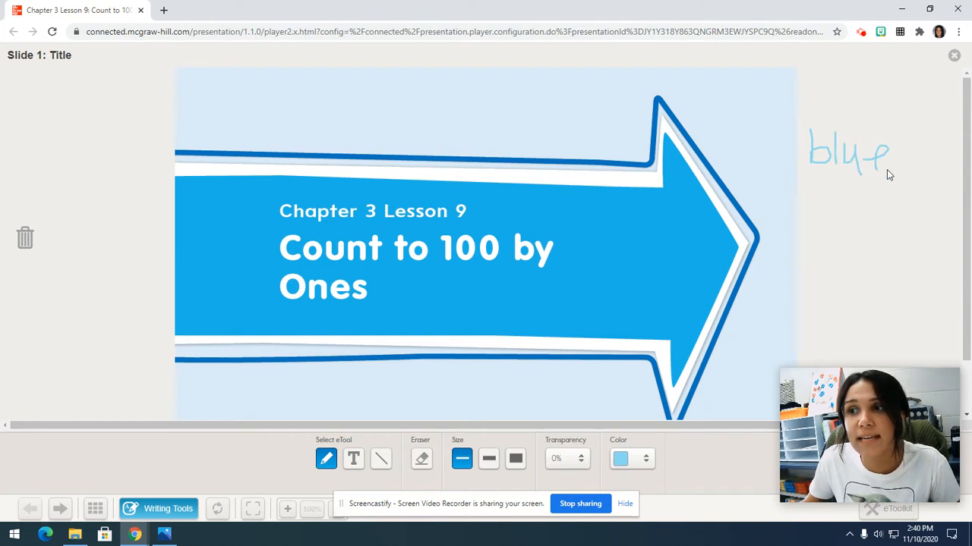
pyautogui.click(619, 459)
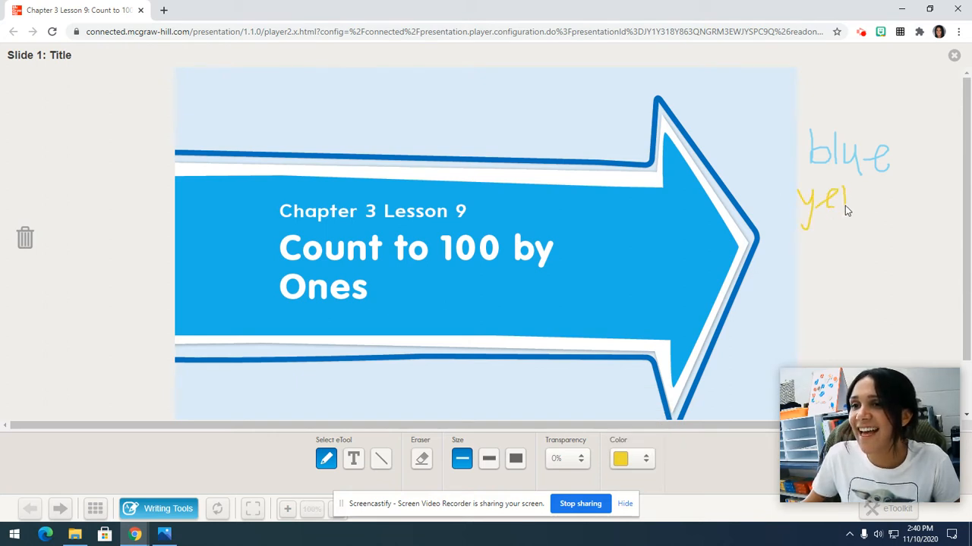
pyautogui.moveTo(850, 194); pyautogui.dragTo(878, 205)
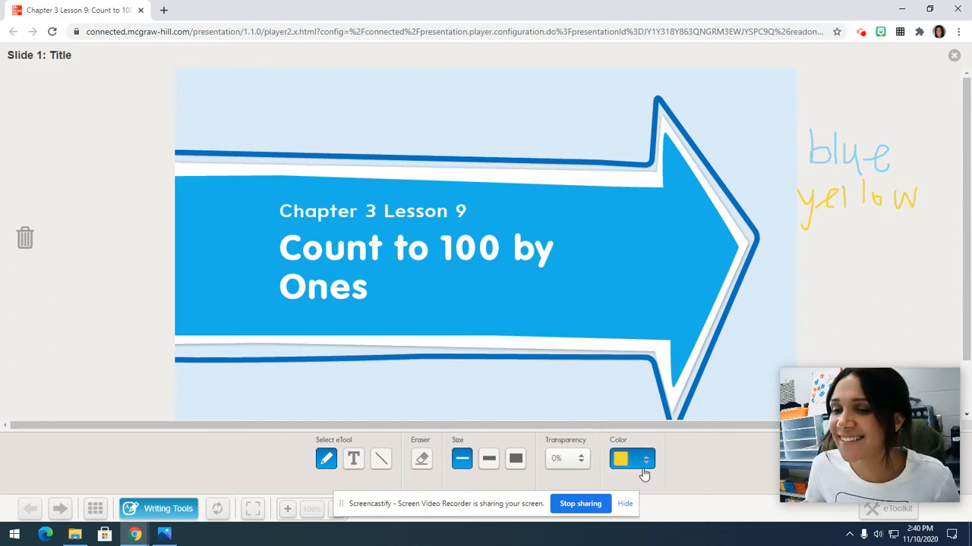
pyautogui.click(644, 459)
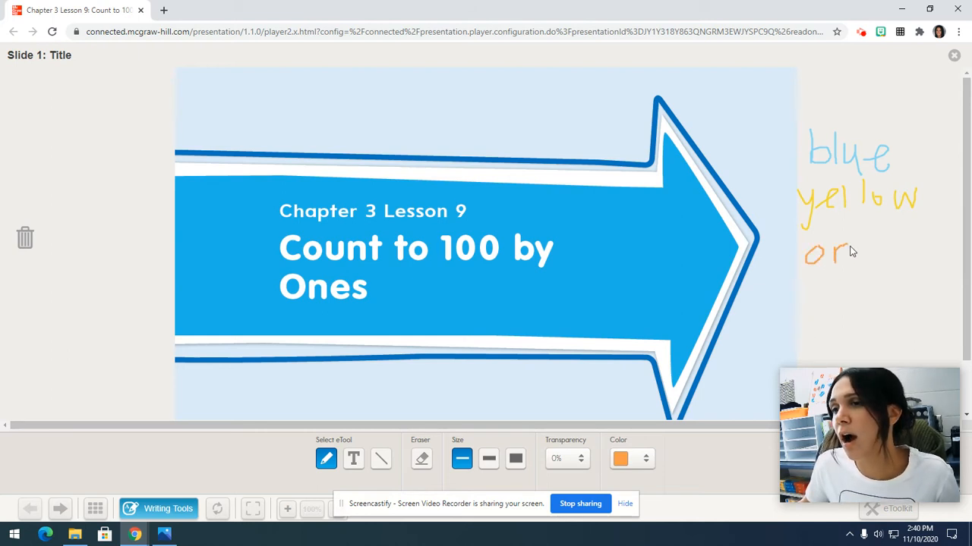
pyautogui.moveTo(838, 255); pyautogui.dragTo(898, 258)
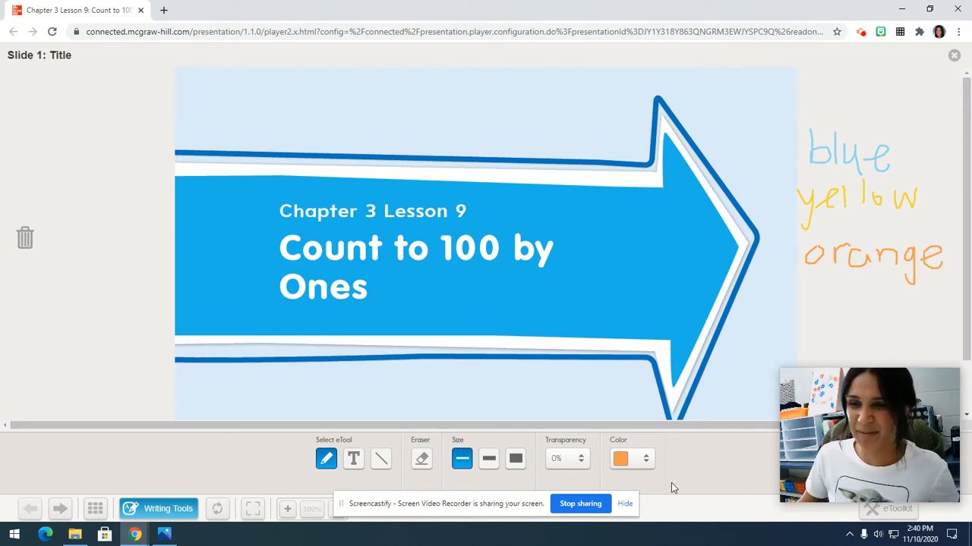
# Step: Handwrite 'green' in green and 'red' in red below the other colour words
pyautogui.click(619, 458)
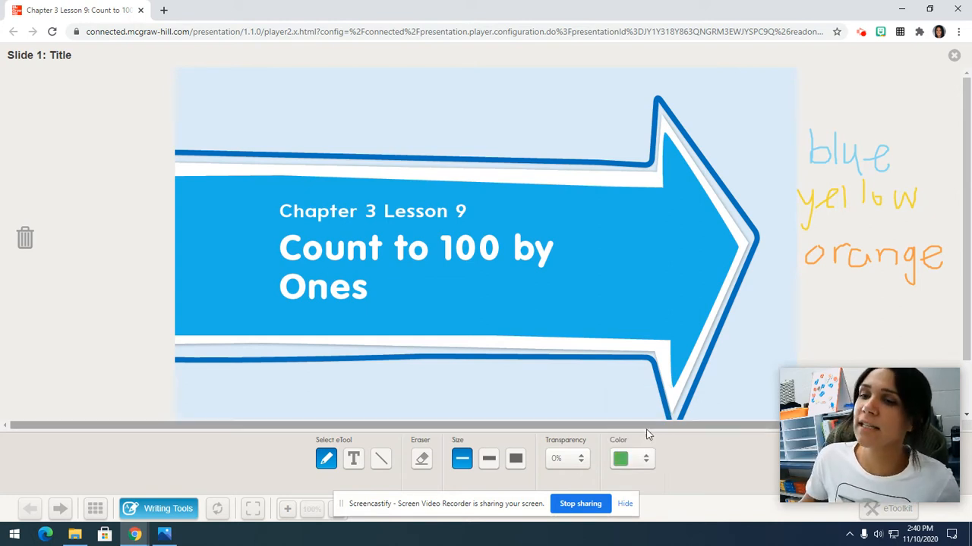
pyautogui.moveTo(817, 296); pyautogui.dragTo(828, 292)
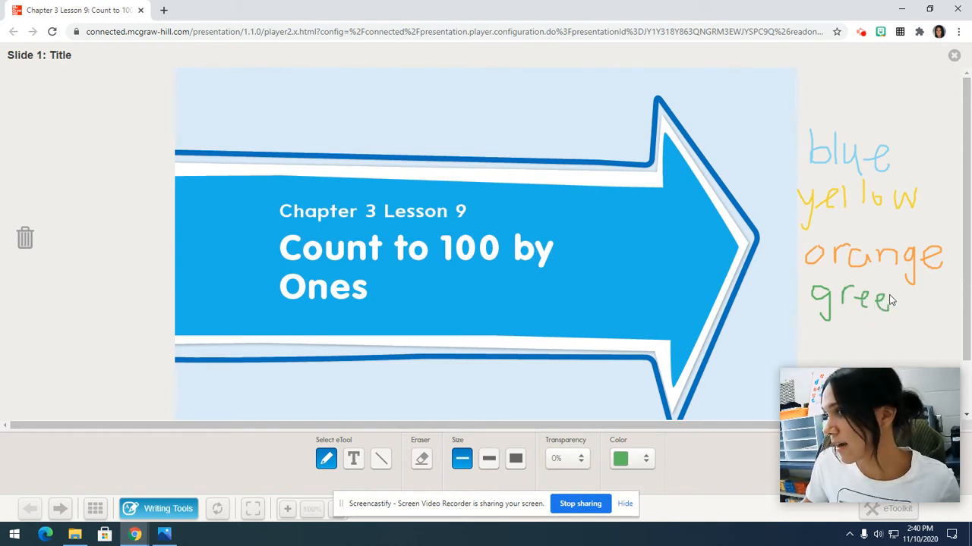
pyautogui.click(632, 458)
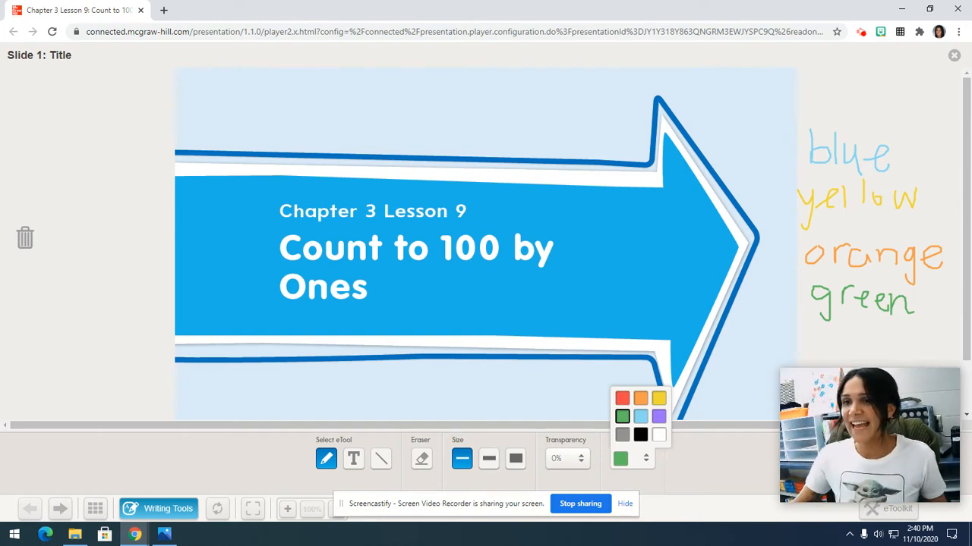
pyautogui.click(623, 398)
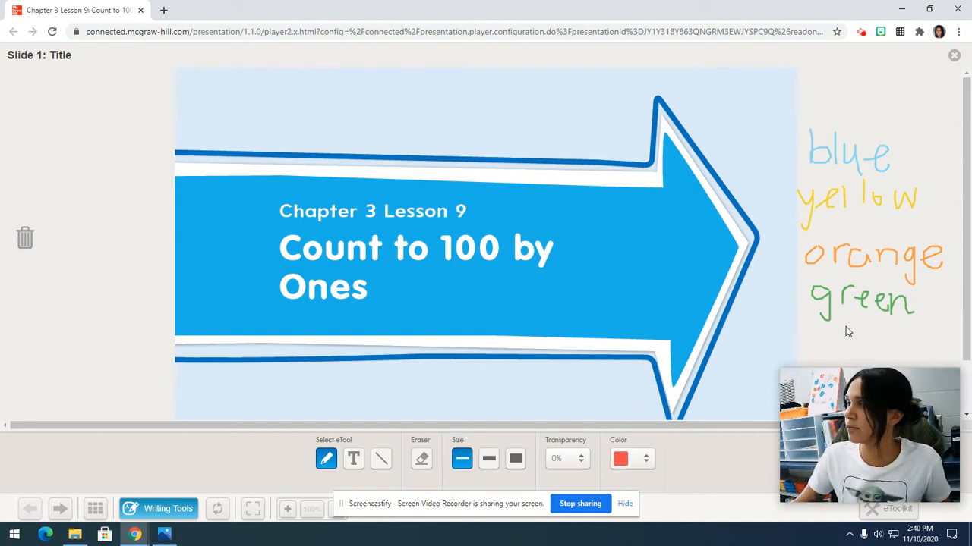
pyautogui.moveTo(842, 337); pyautogui.dragTo(869, 341)
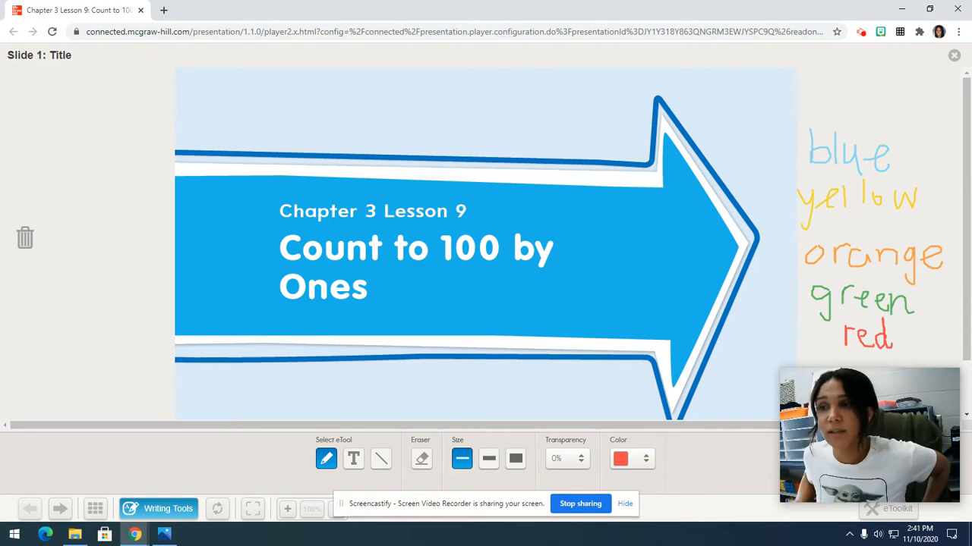
pyautogui.moveTo(904, 42)
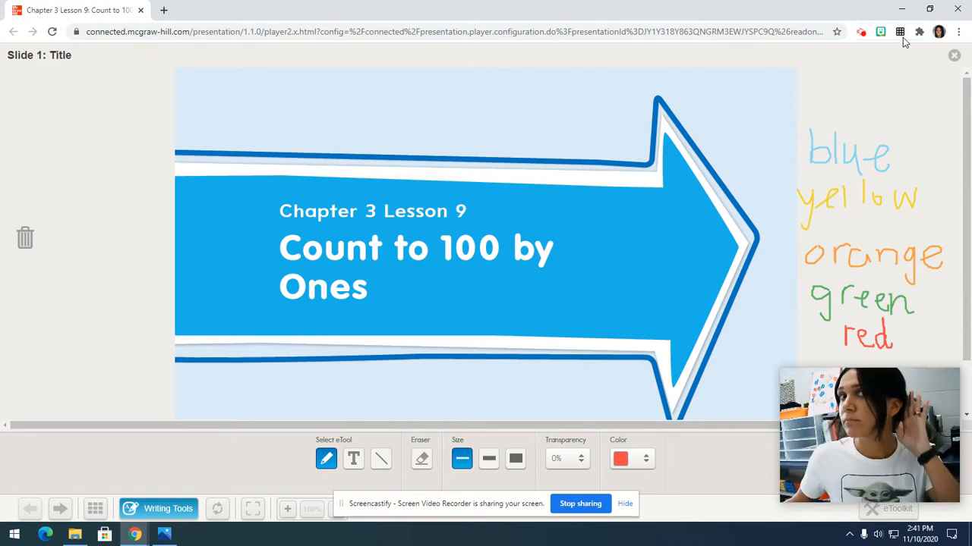
pyautogui.moveTo(805, 227)
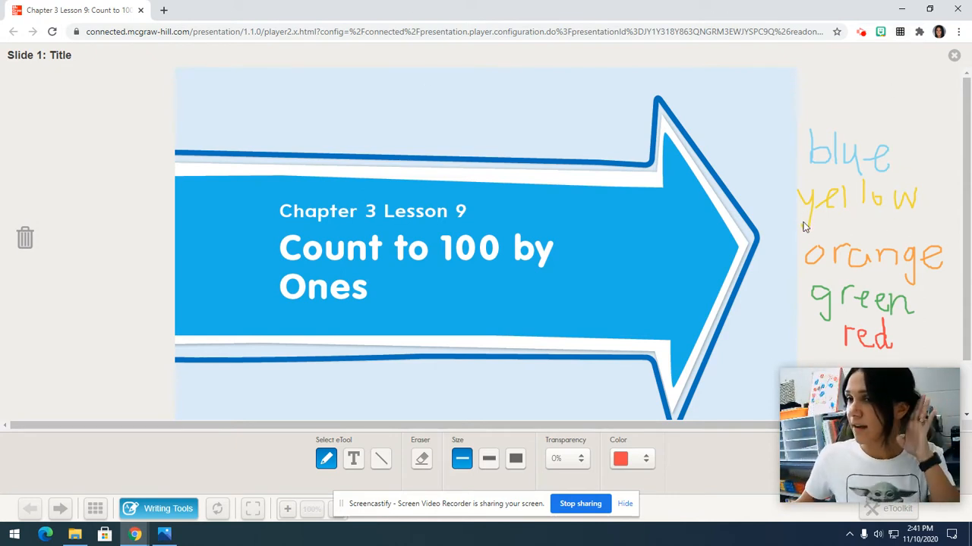
pyautogui.moveTo(932, 273)
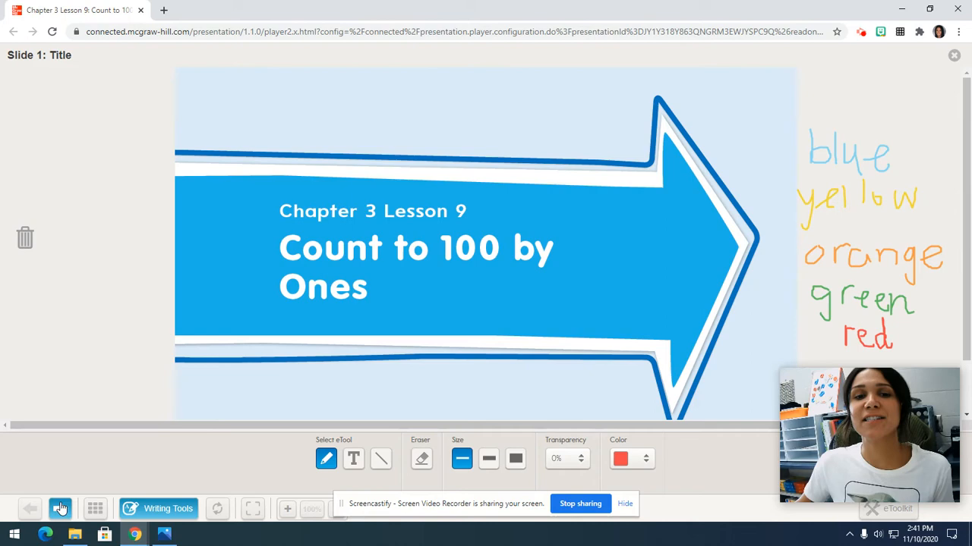
# Step: Advance through the answer and Investigate the Math slides to Slide 9, Math in My World
pyautogui.click(59, 508)
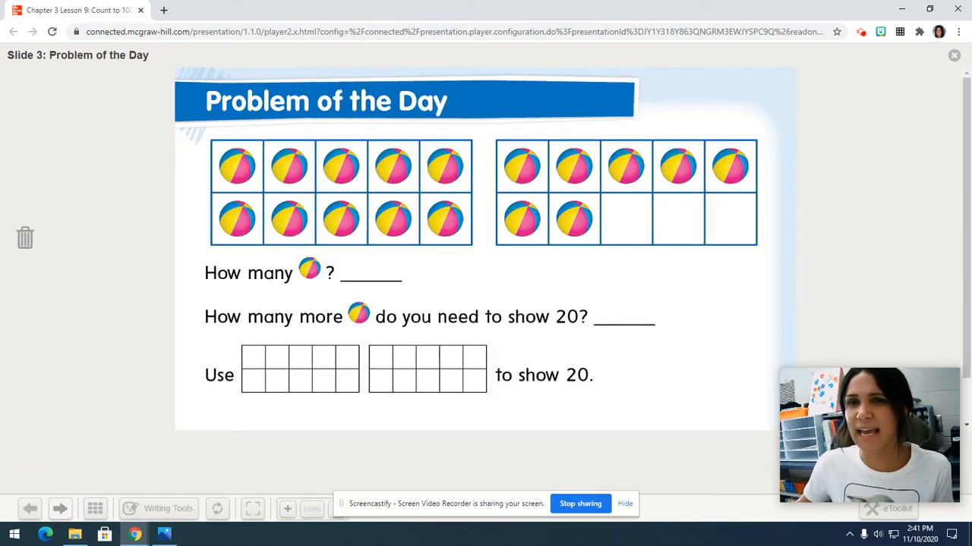
pyautogui.click(61, 508)
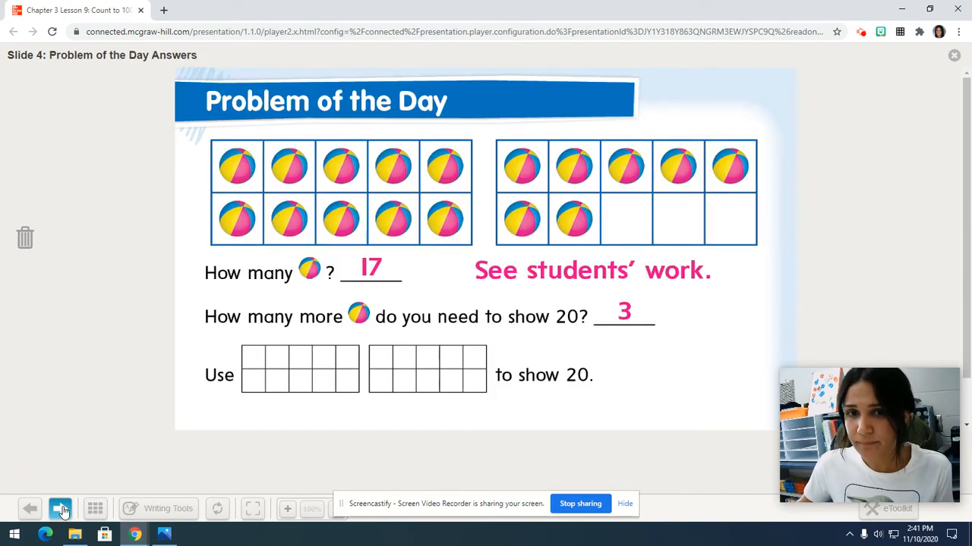
pyautogui.click(59, 508)
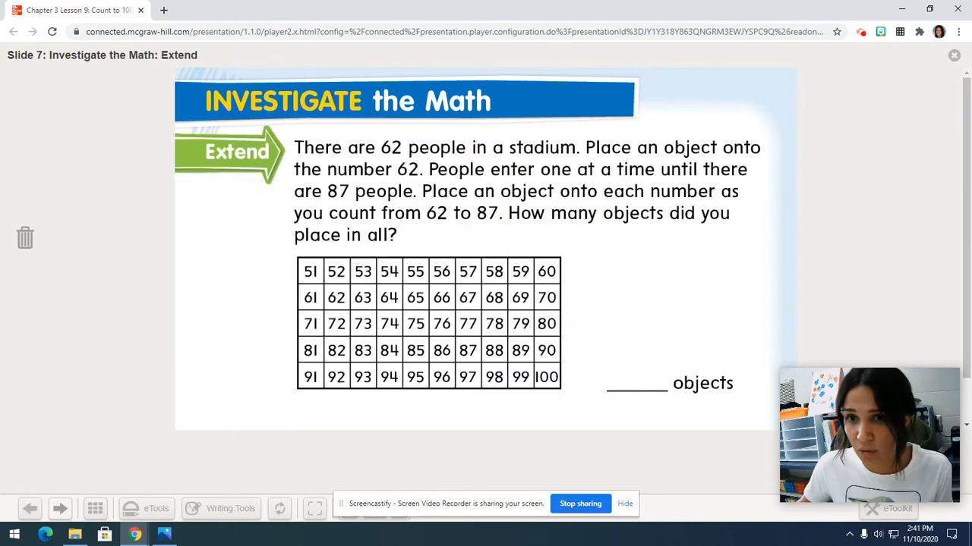
pyautogui.click(59, 509)
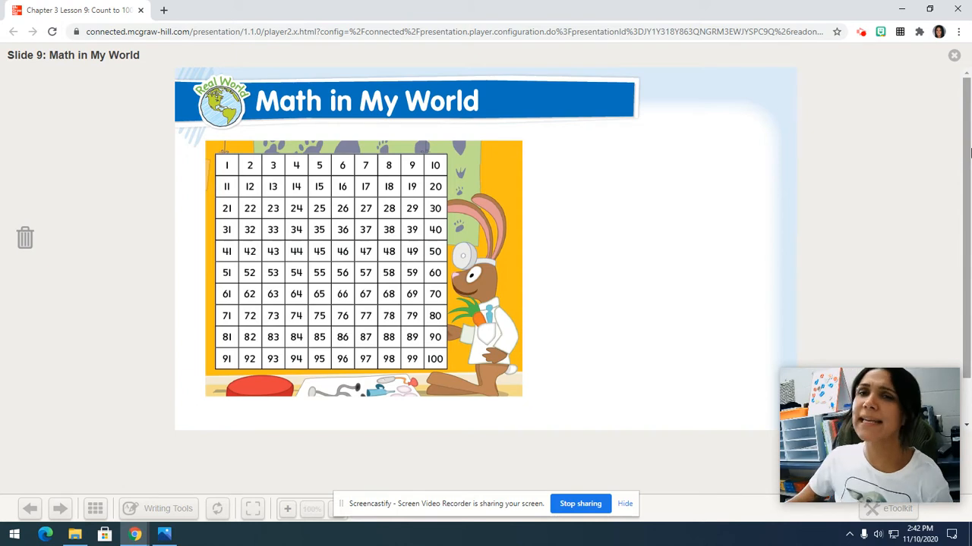
pyautogui.moveTo(935, 349)
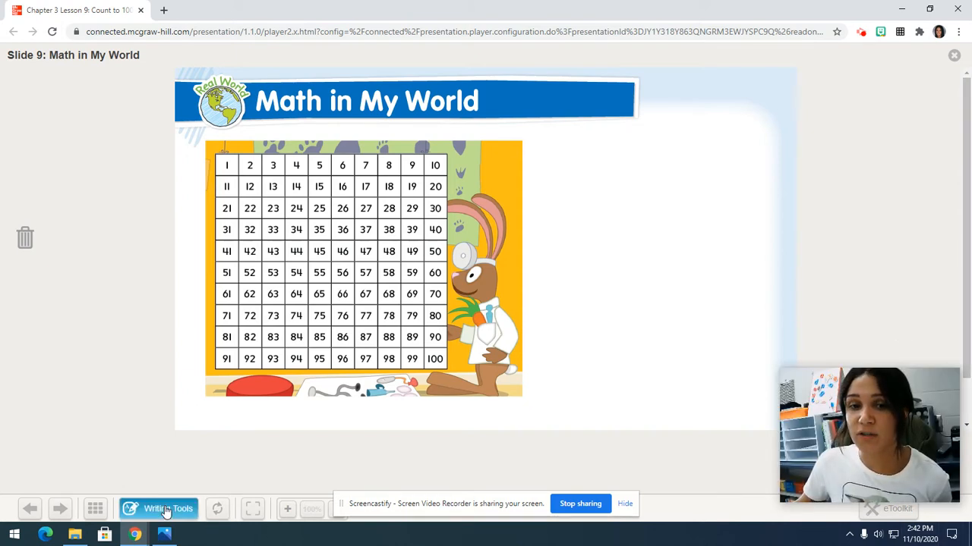
# Step: Reopen the writing tools with light blue and outline the number 1 on the 100 chart
pyautogui.click(158, 508)
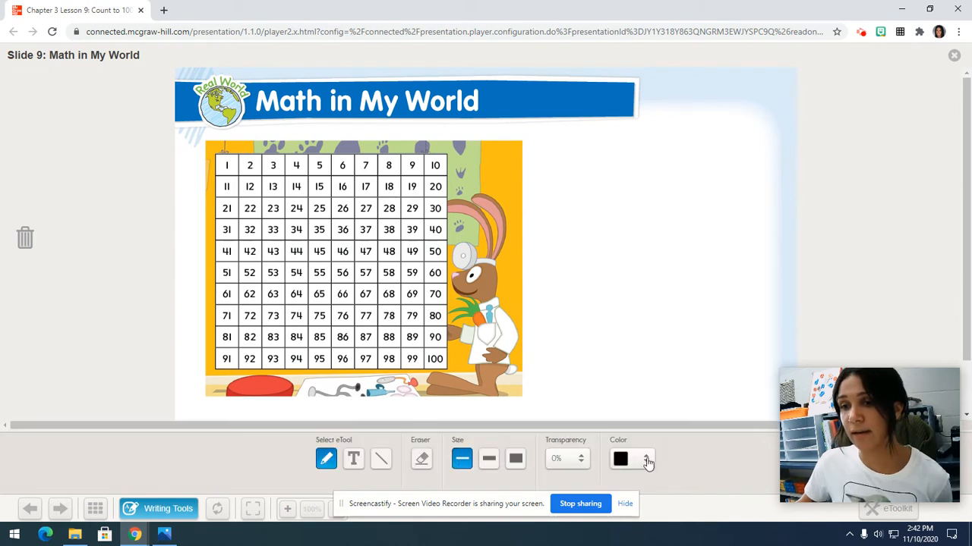
pyautogui.click(645, 458)
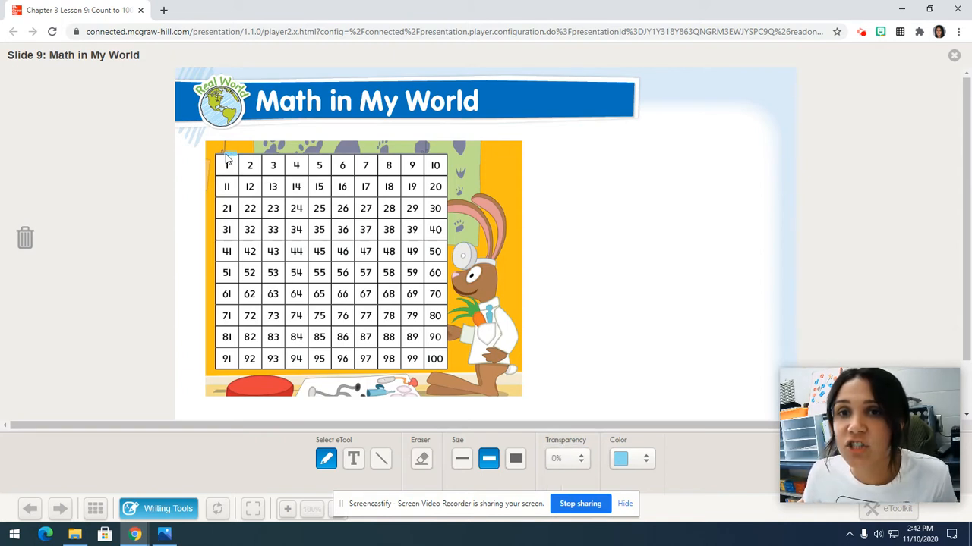
pyautogui.click(226, 164)
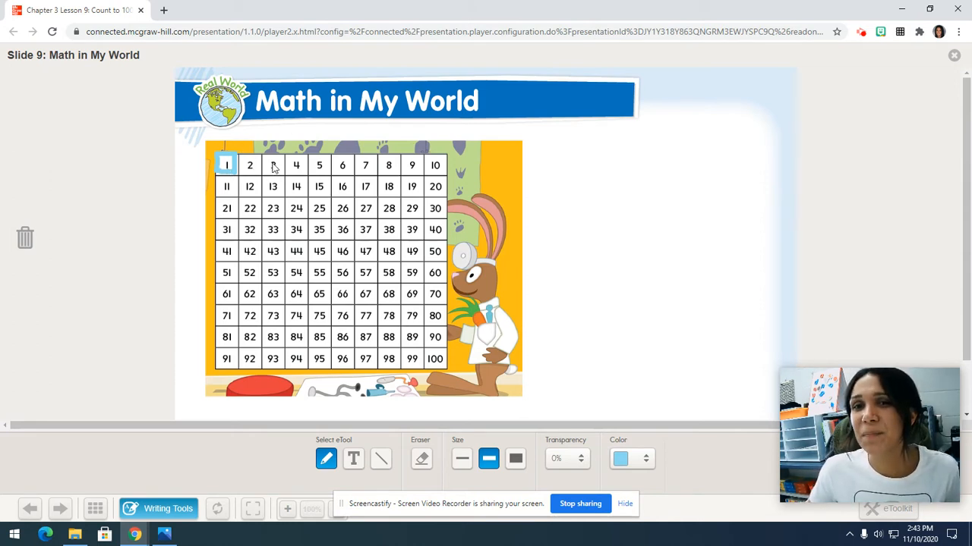
pyautogui.moveTo(328, 144)
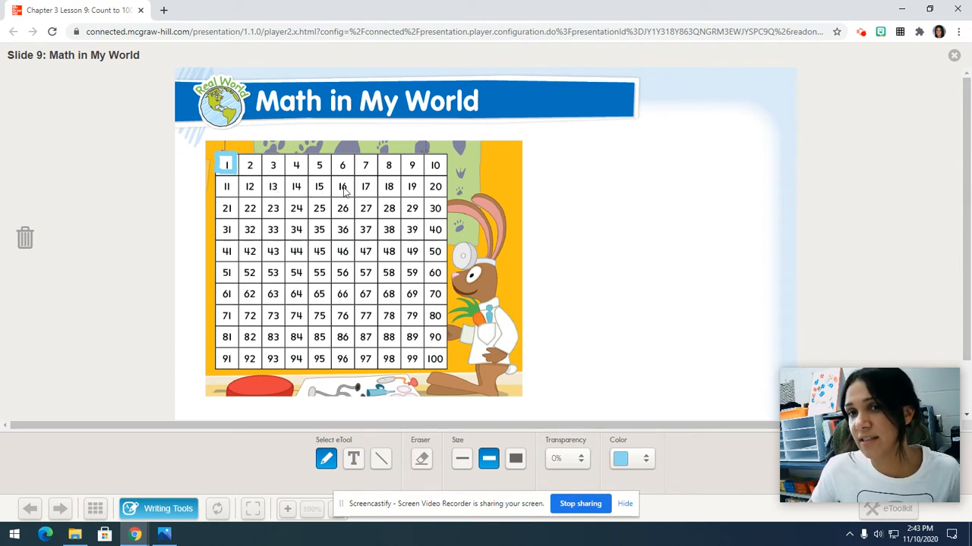
pyautogui.moveTo(416, 195)
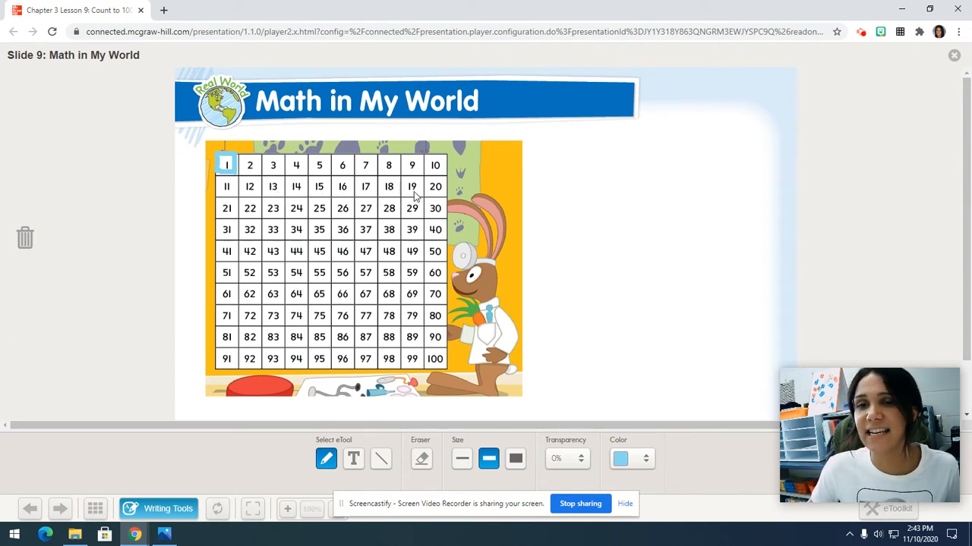
pyautogui.moveTo(182, 190)
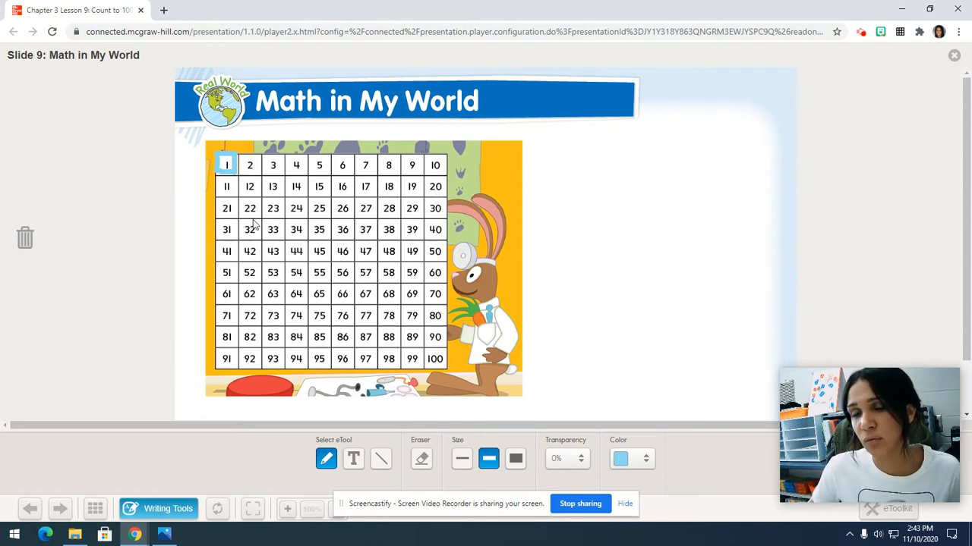
pyautogui.moveTo(304, 215)
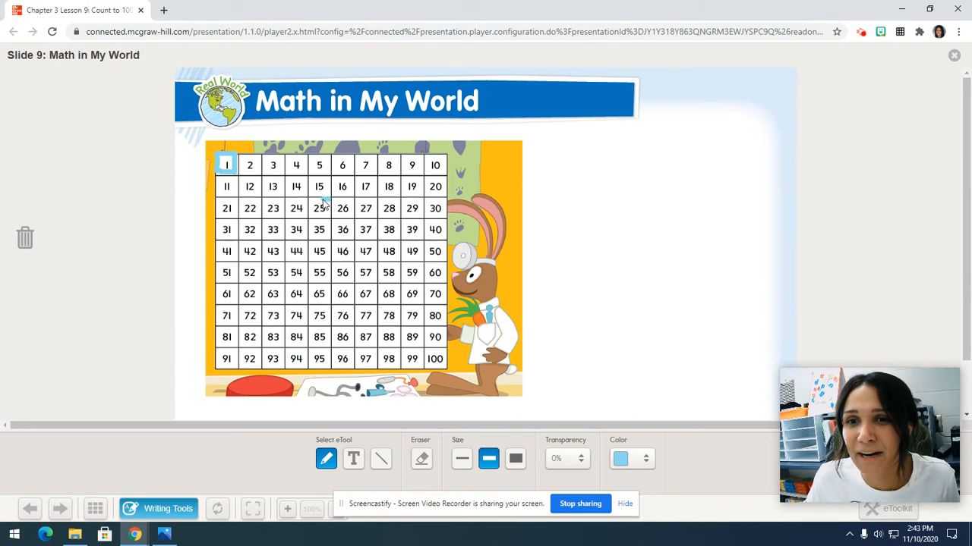
# Step: Outline 25, scribble light blue over 1–25, then switch the pen to yellow
pyautogui.click(319, 208)
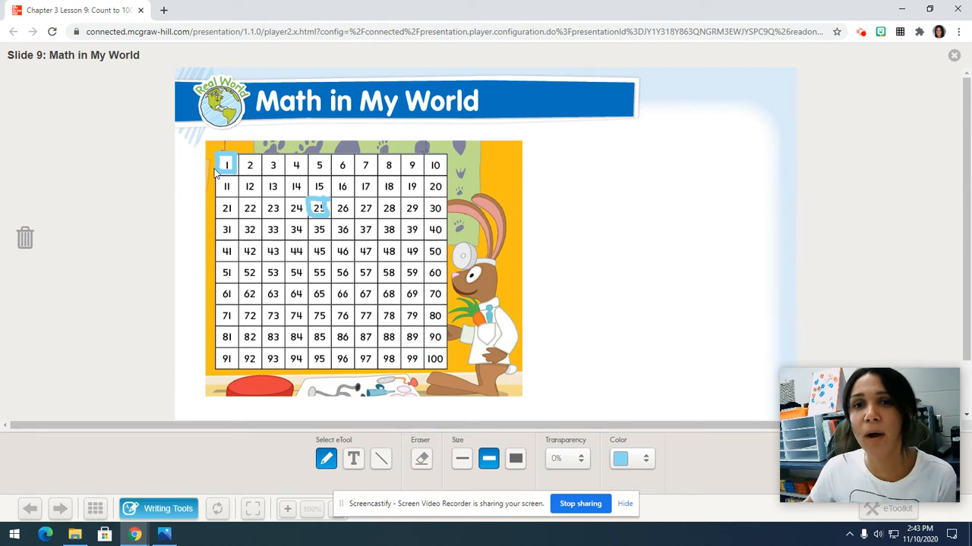
pyautogui.moveTo(222, 174)
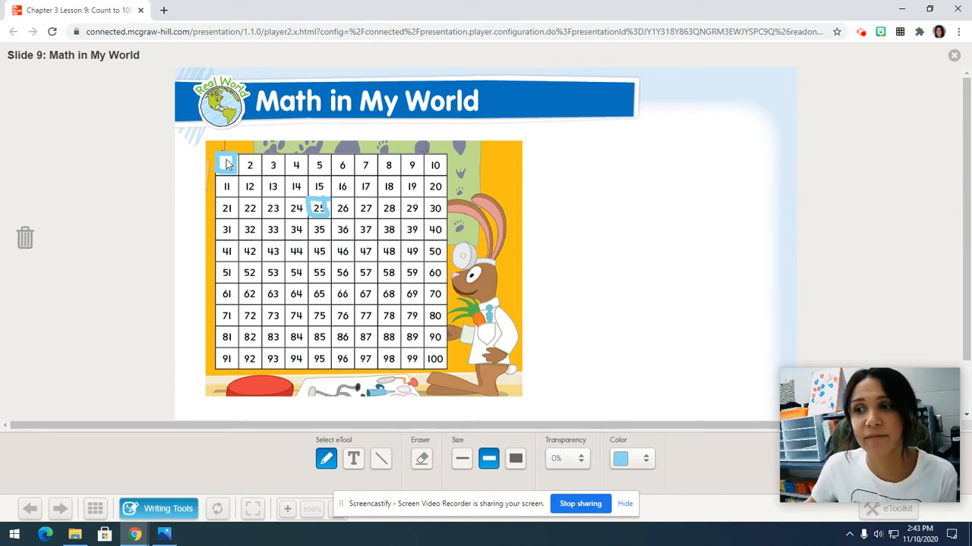
pyautogui.click(224, 164)
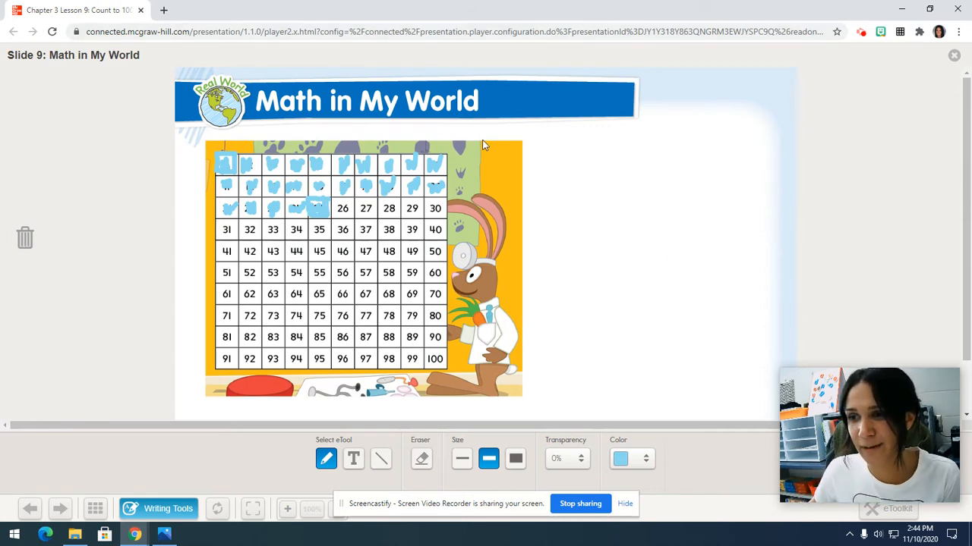
pyautogui.click(643, 459)
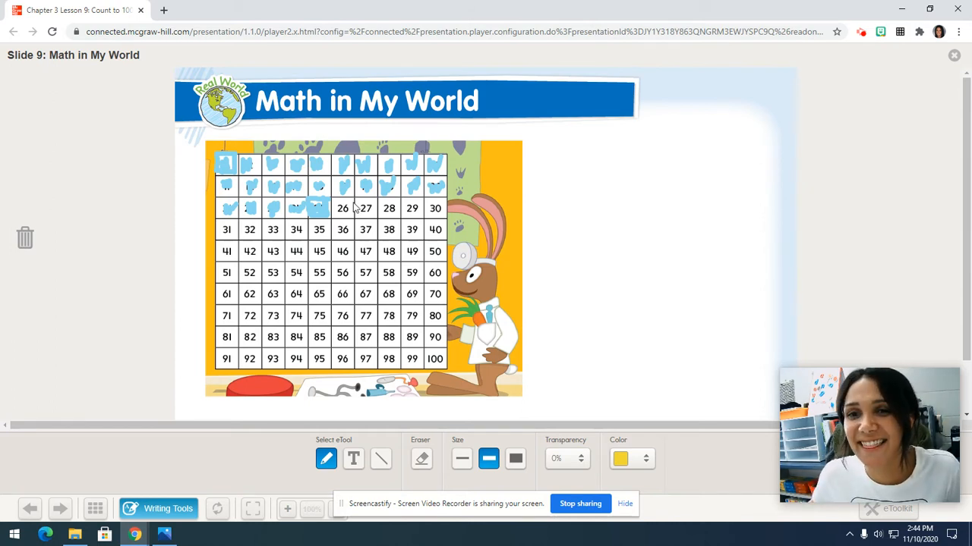
# Step: Mark the number 26 in yellow right after the light blue 1–25
pyautogui.click(343, 208)
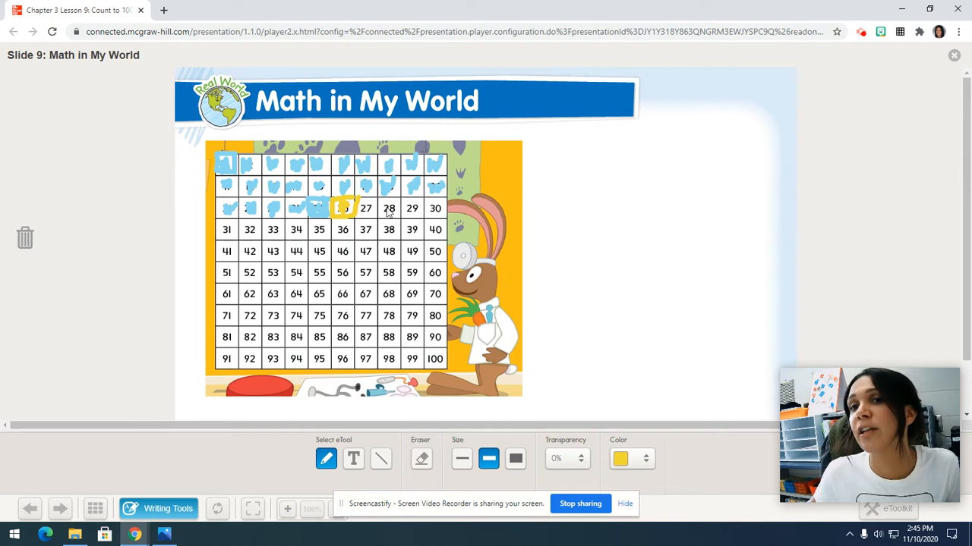
pyautogui.moveTo(431, 188)
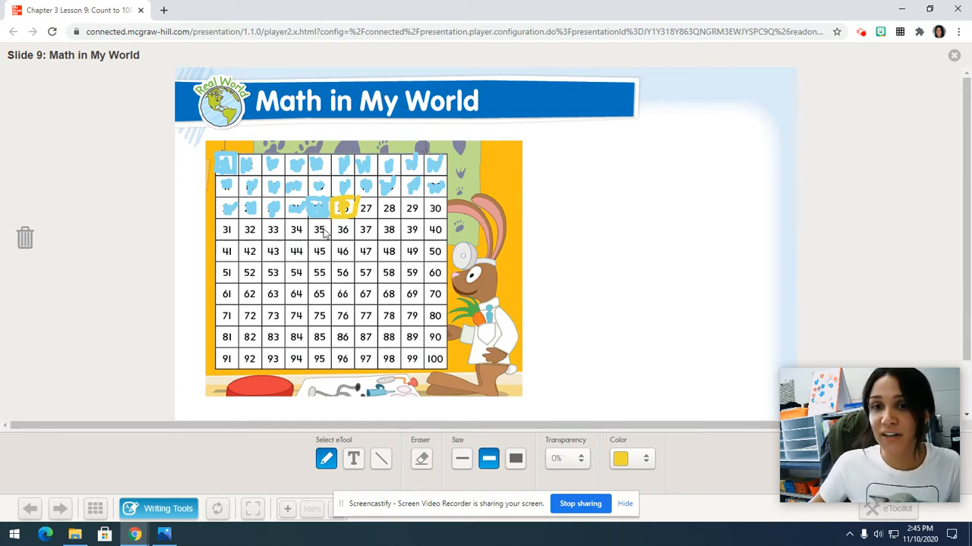
pyautogui.moveTo(372, 231)
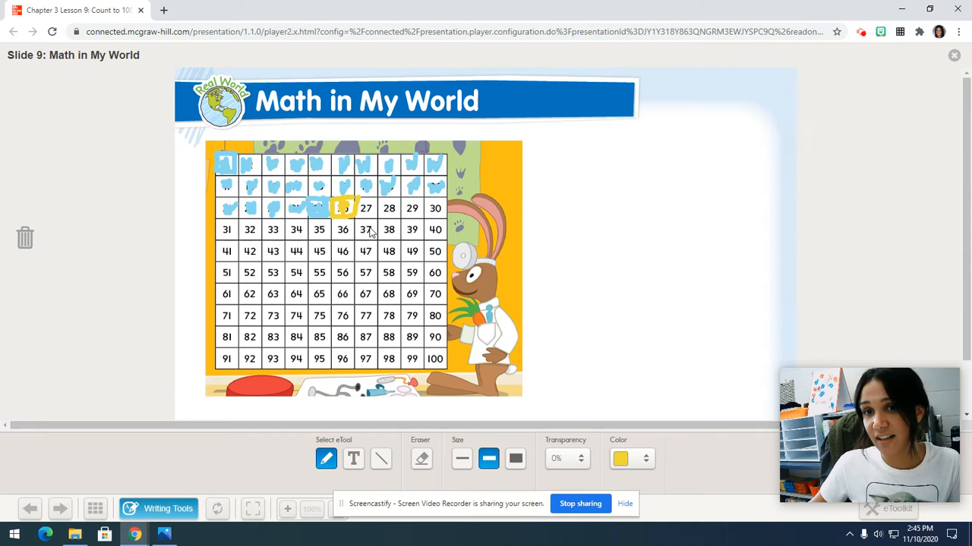
pyautogui.moveTo(419, 229)
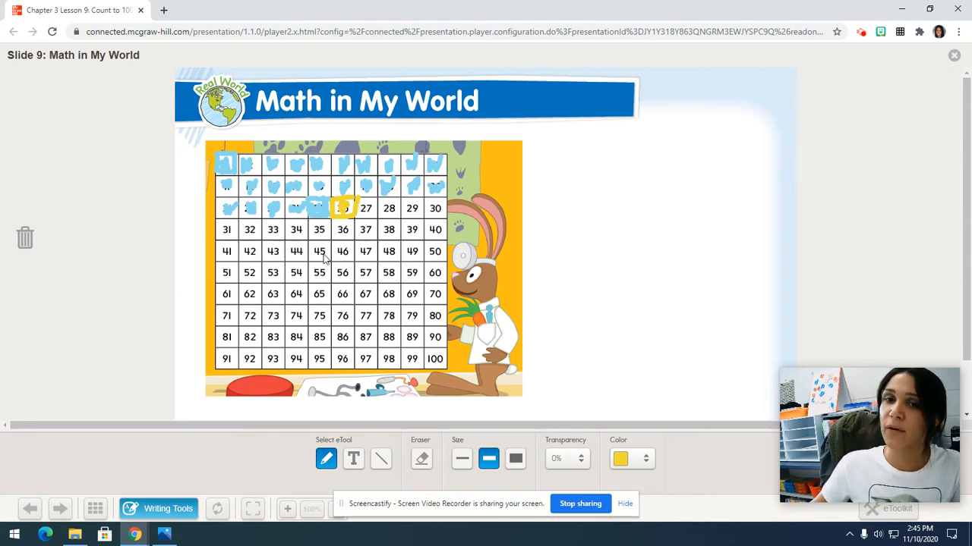
pyautogui.moveTo(374, 264)
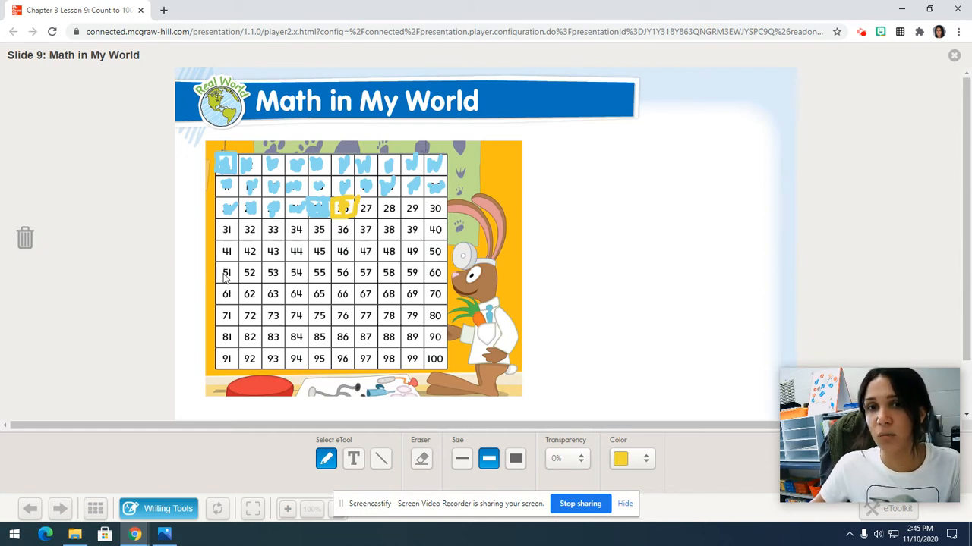
pyautogui.moveTo(276, 279)
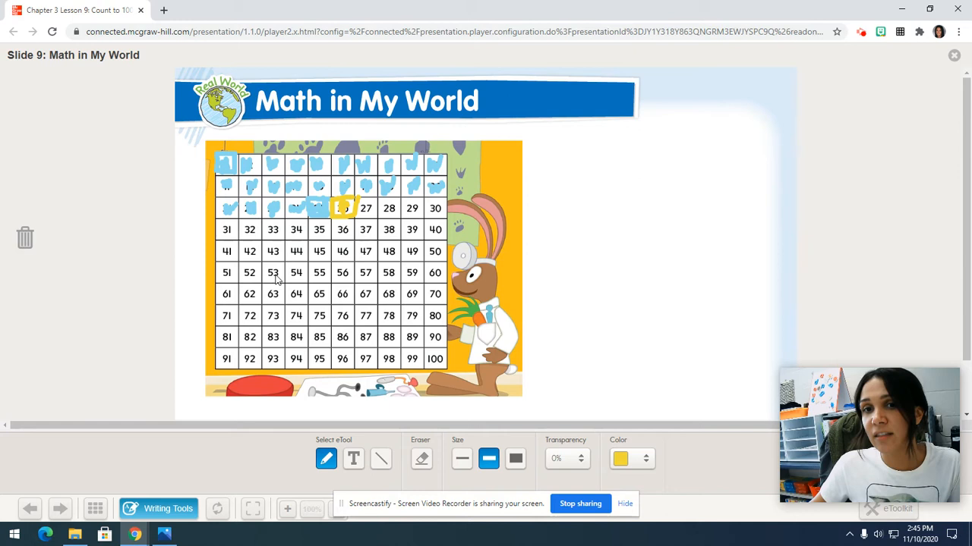
pyautogui.moveTo(322, 279)
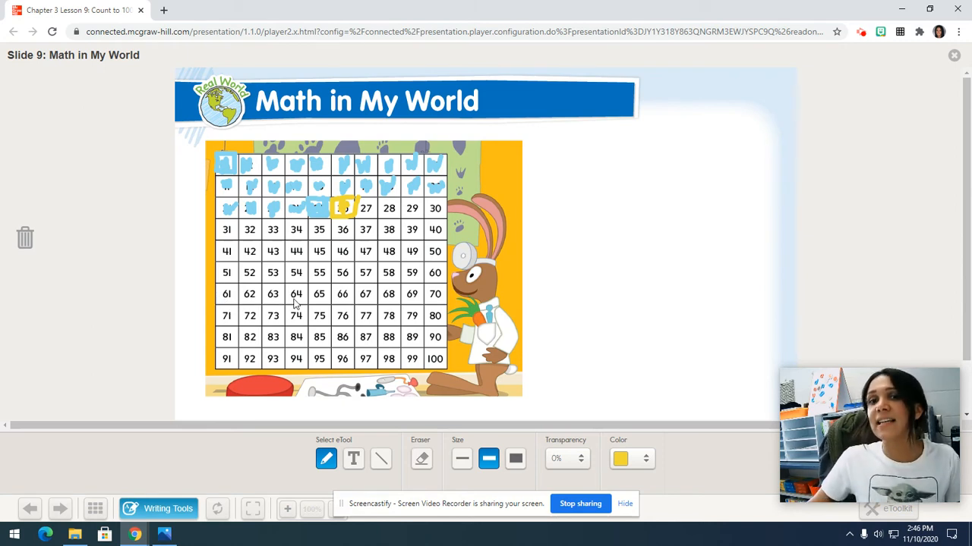
pyautogui.moveTo(334, 302)
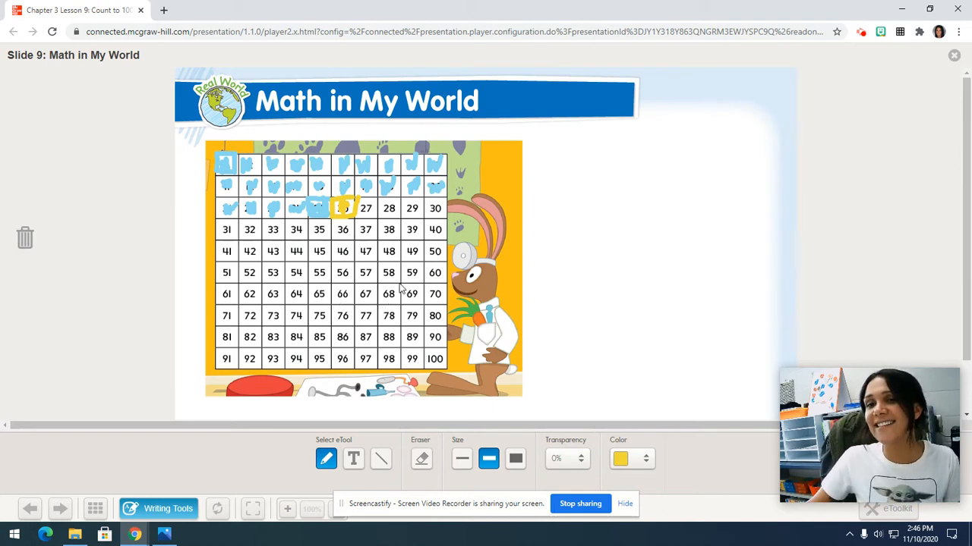
# Step: Outline the number 68 in yellow on the 100 chart
pyautogui.moveTo(377, 294); pyautogui.dragTo(389, 295)
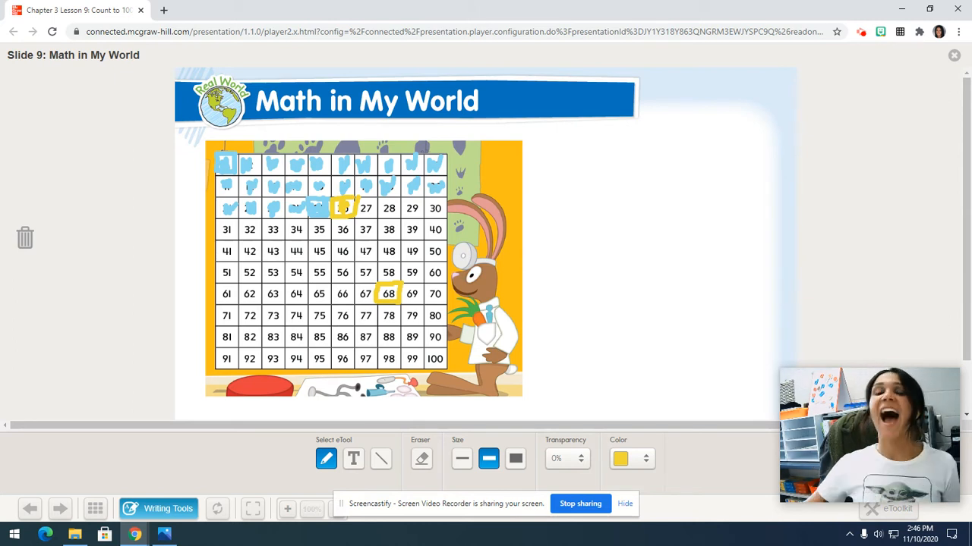
pyautogui.moveTo(372, 288)
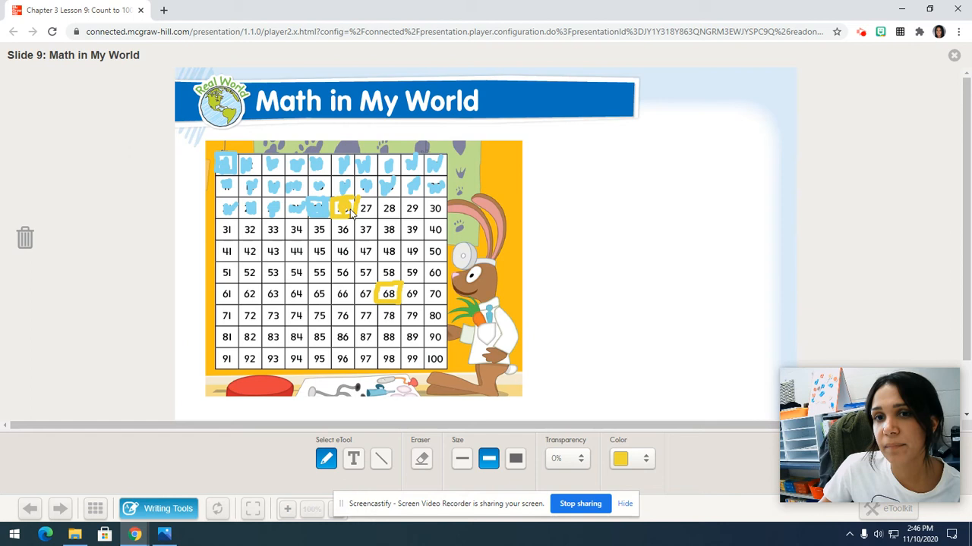
pyautogui.moveTo(353, 212)
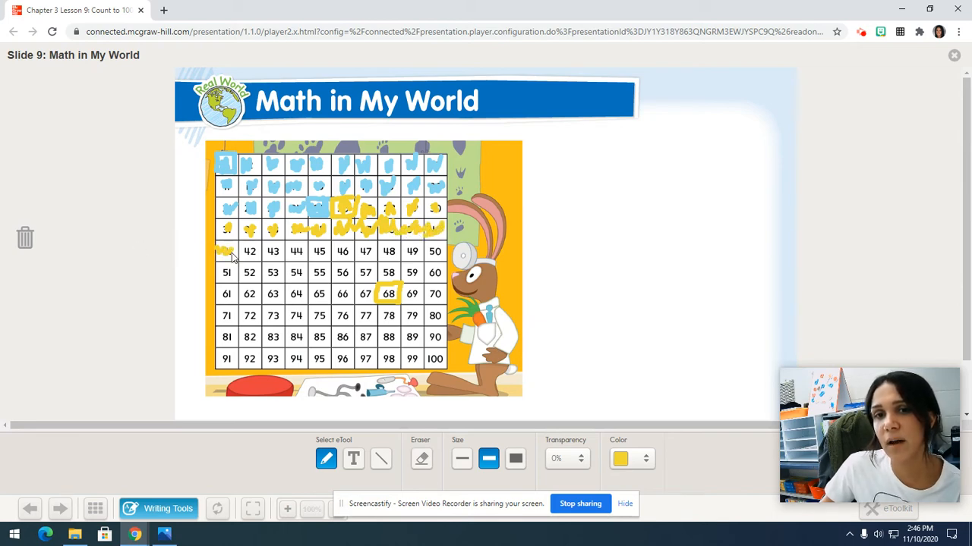
# Step: Scribble yellow over the forties row and 51–68, then switch the pen to orange
pyautogui.moveTo(225, 252); pyautogui.dragTo(286, 252)
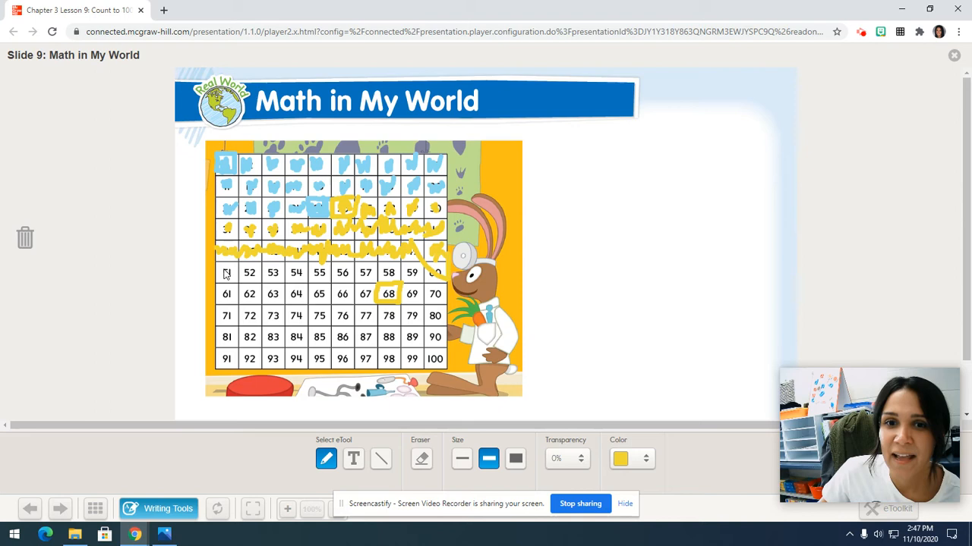
pyautogui.click(227, 273)
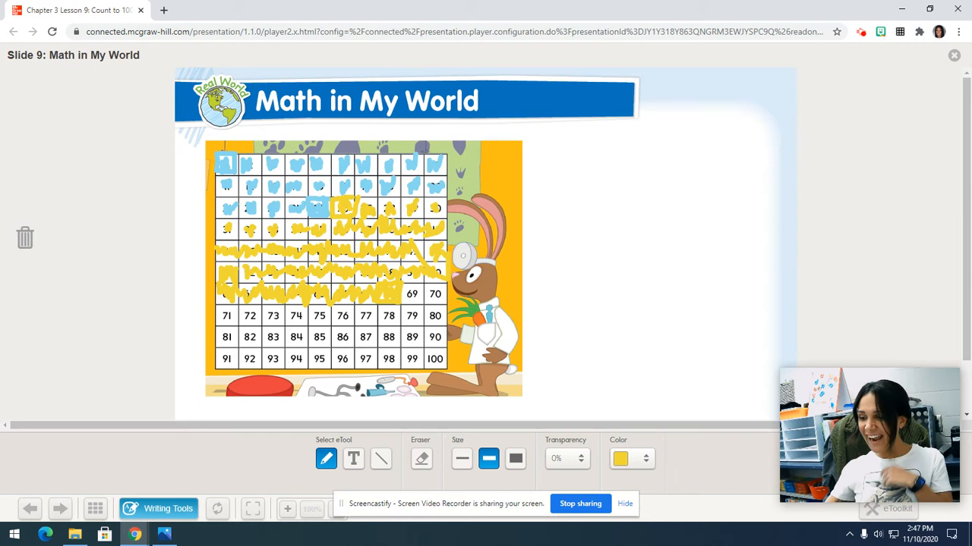
pyautogui.click(619, 459)
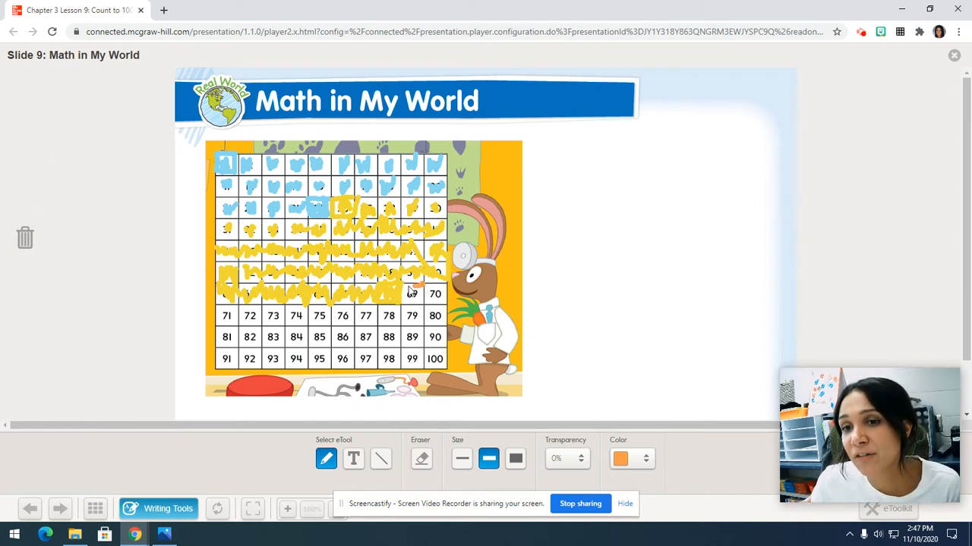
# Step: Outline the number 69 in orange after the yellow-covered 27–68
pyautogui.click(411, 294)
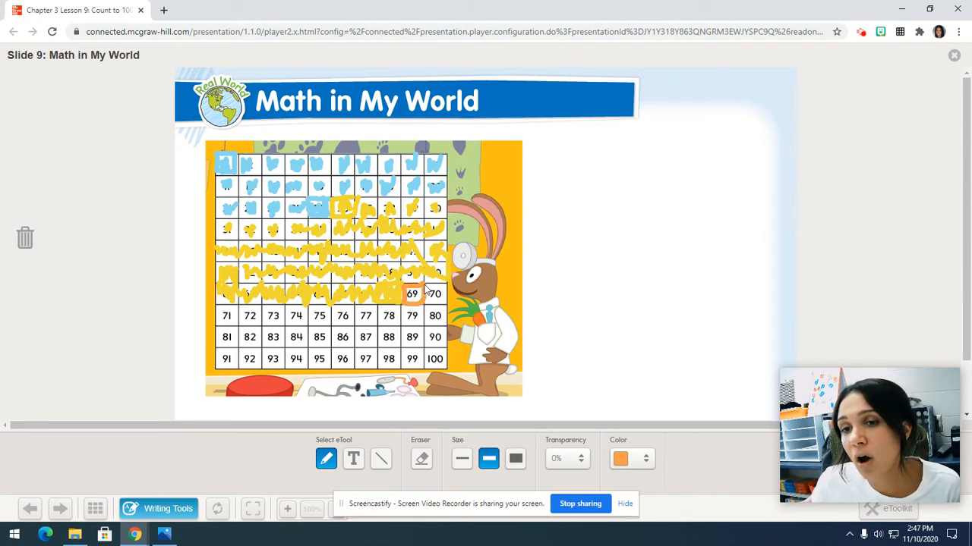
pyautogui.moveTo(423, 292)
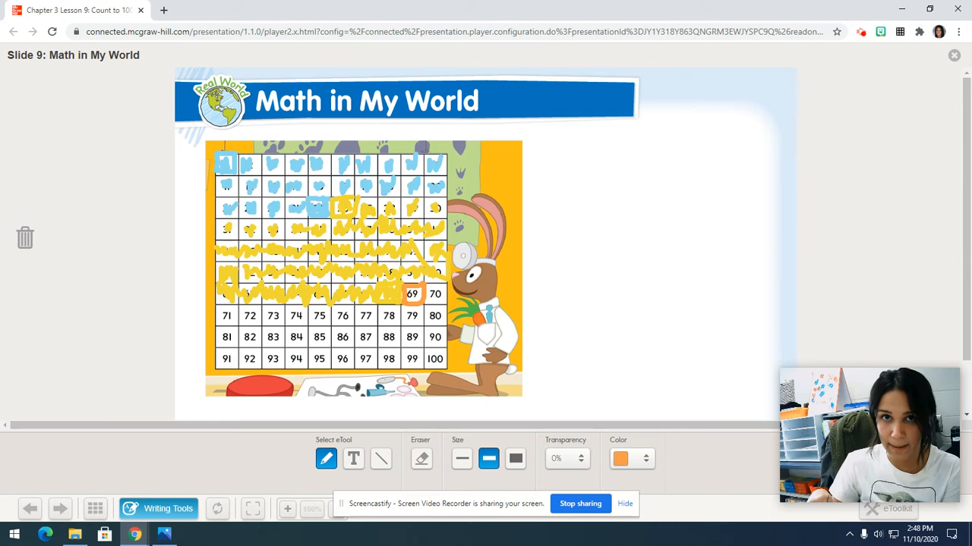
pyautogui.moveTo(485, 307)
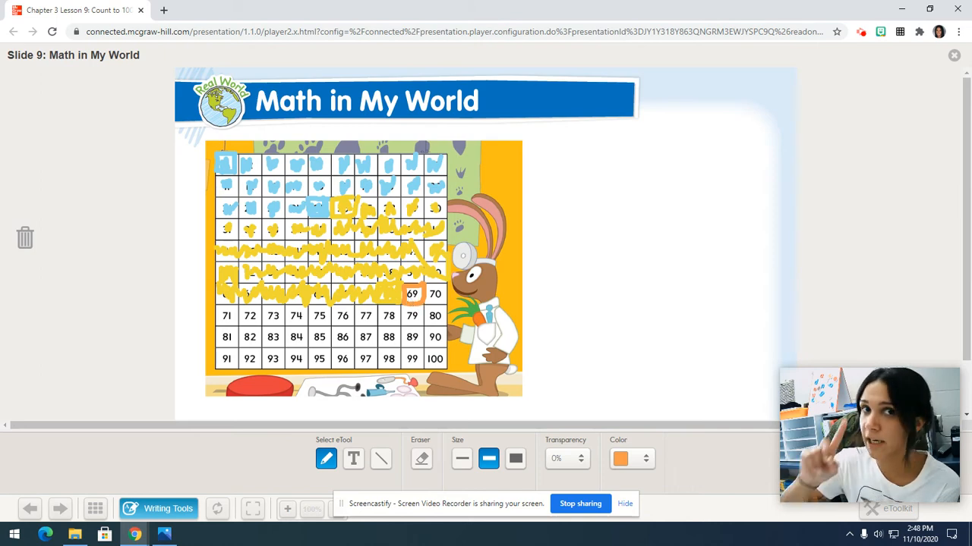
pyautogui.moveTo(395, 331)
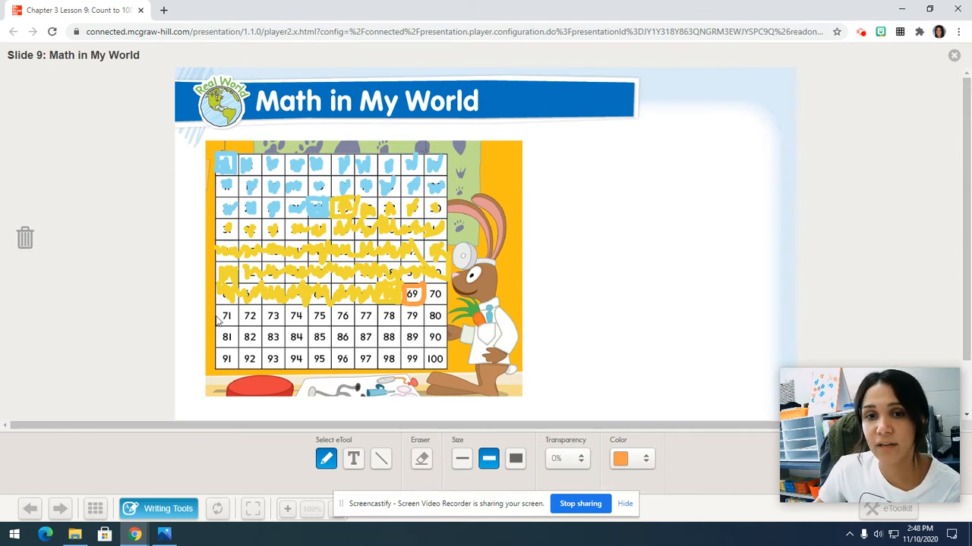
pyautogui.moveTo(279, 322)
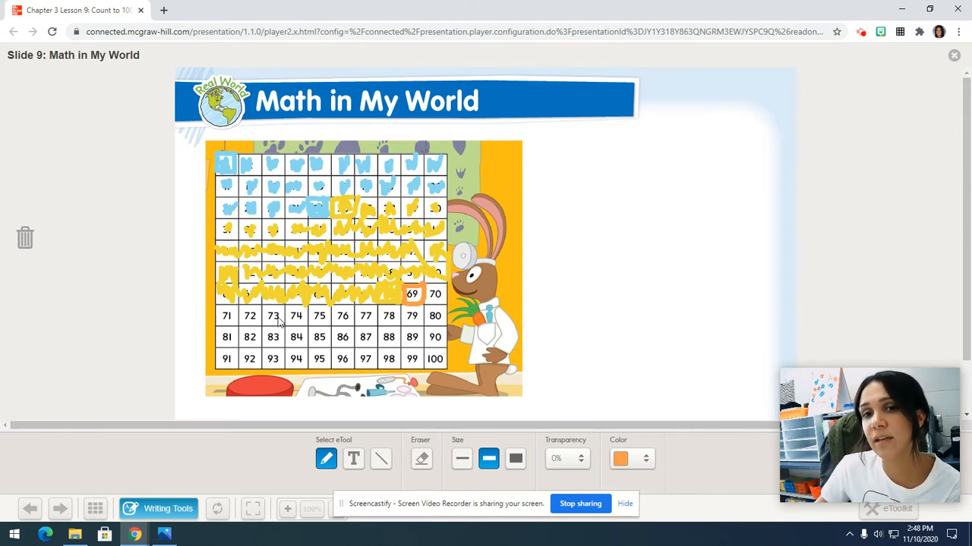
pyautogui.moveTo(321, 325)
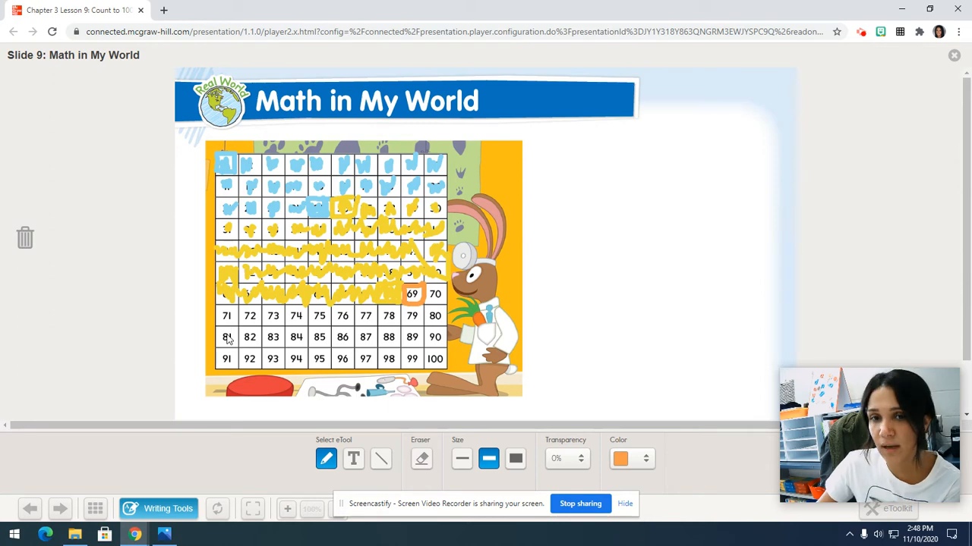
pyautogui.moveTo(281, 346)
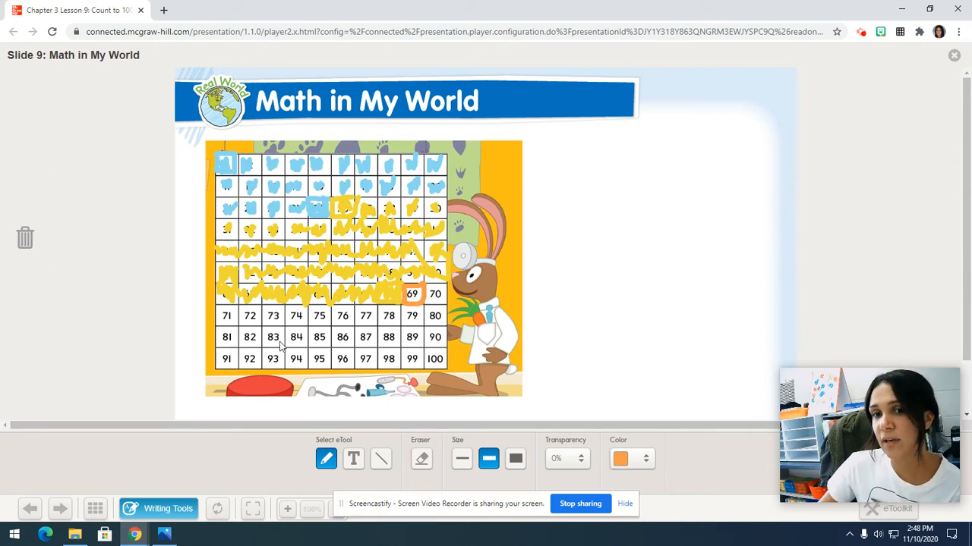
pyautogui.moveTo(325, 341)
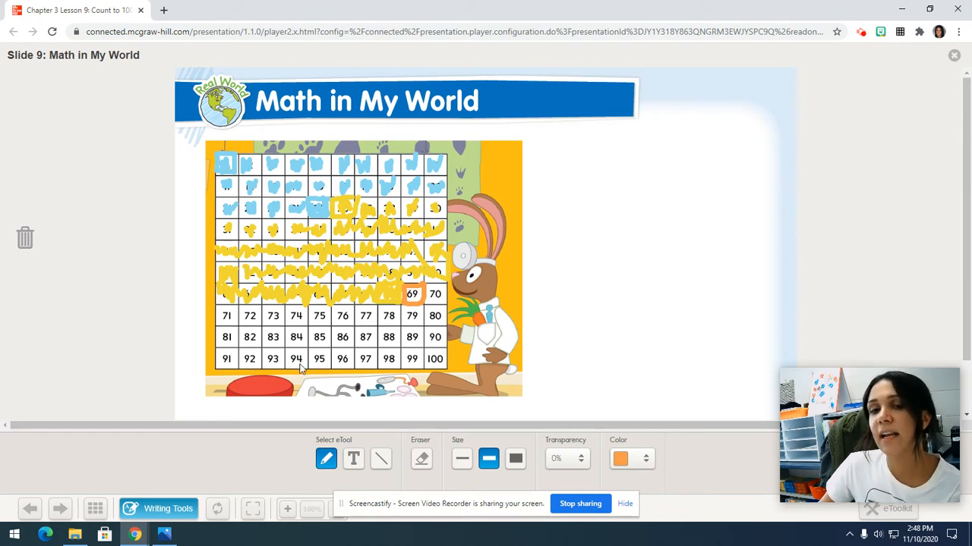
pyautogui.moveTo(352, 361)
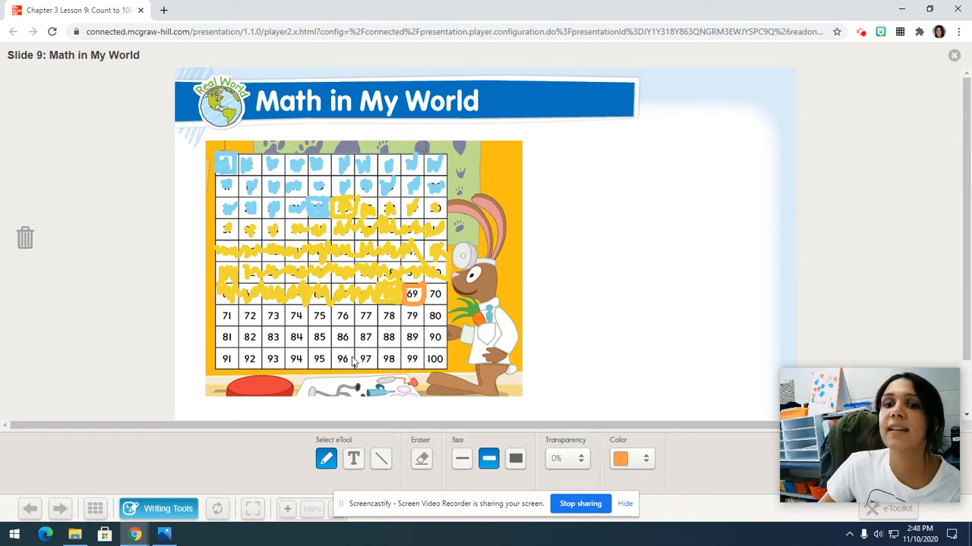
pyautogui.moveTo(394, 364)
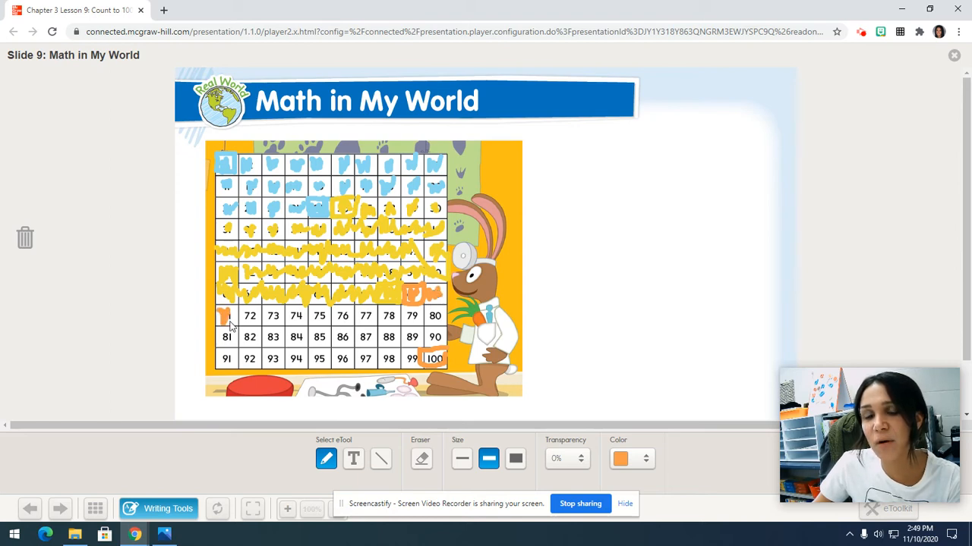
# Step: Scribble orange over rows 71–80, 81–95 and 96–100 on the chart
pyautogui.moveTo(228, 314); pyautogui.dragTo(273, 314)
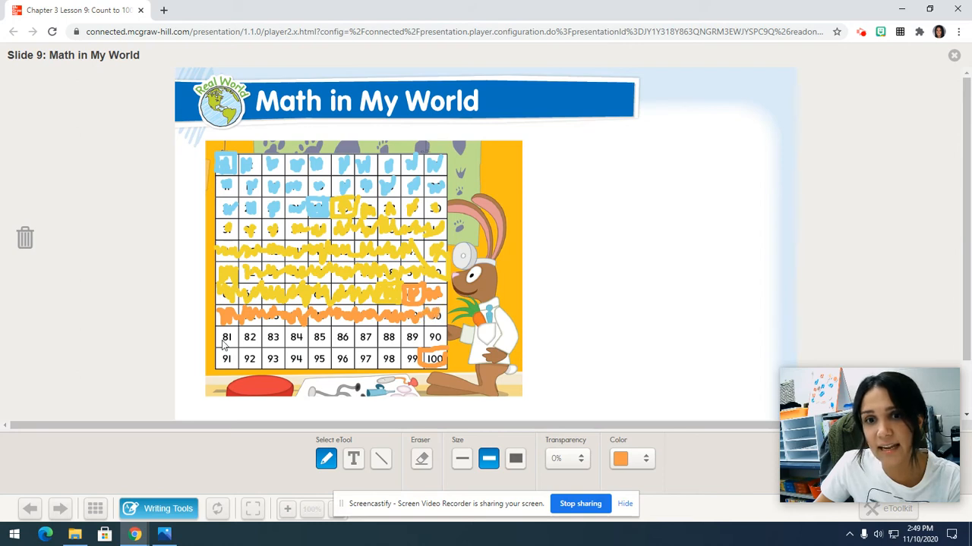
pyautogui.click(249, 337)
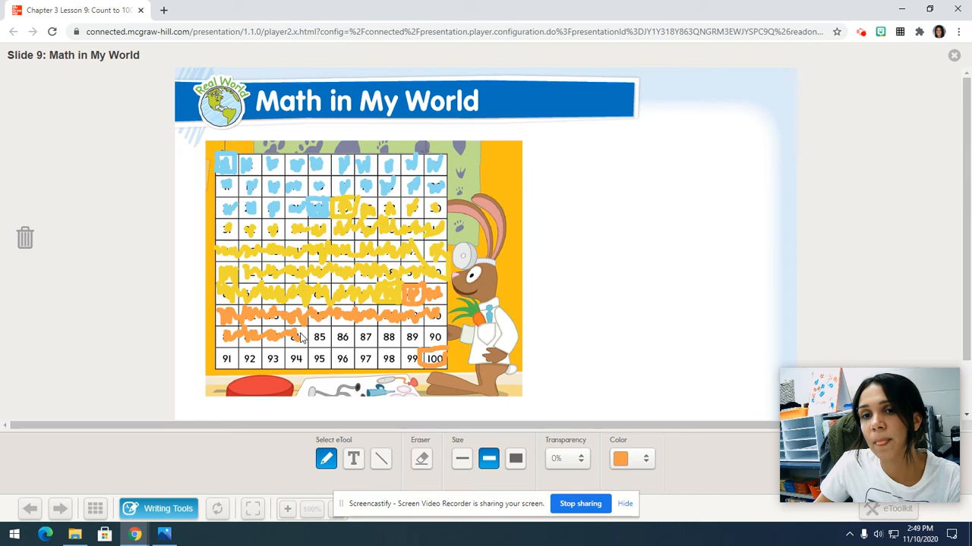
pyautogui.moveTo(300, 340); pyautogui.dragTo(342, 340)
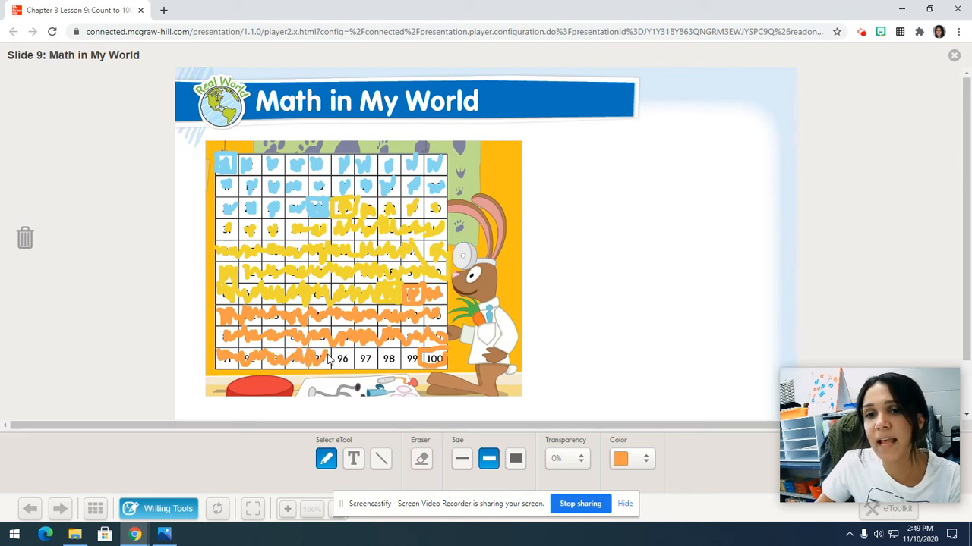
pyautogui.moveTo(341, 356); pyautogui.dragTo(368, 365)
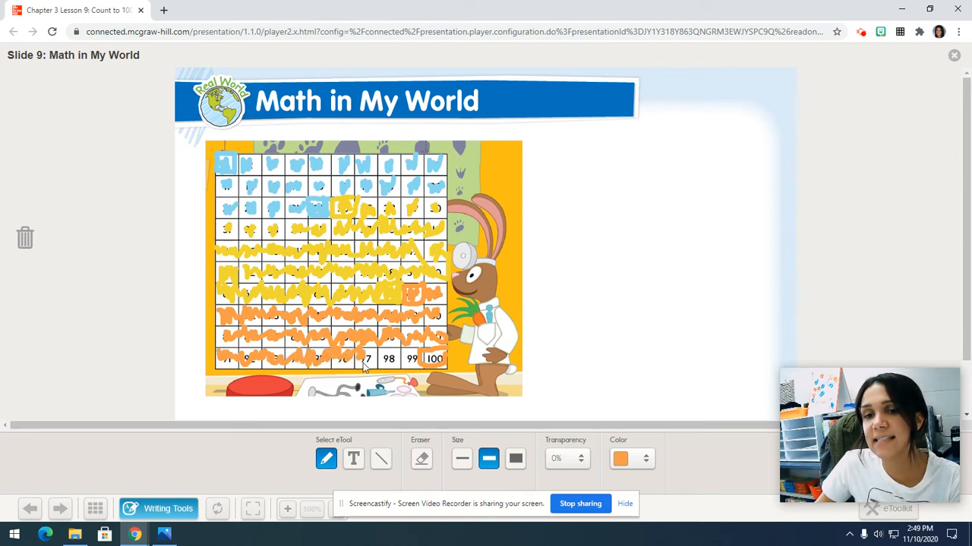
pyautogui.moveTo(371, 361); pyautogui.dragTo(412, 363)
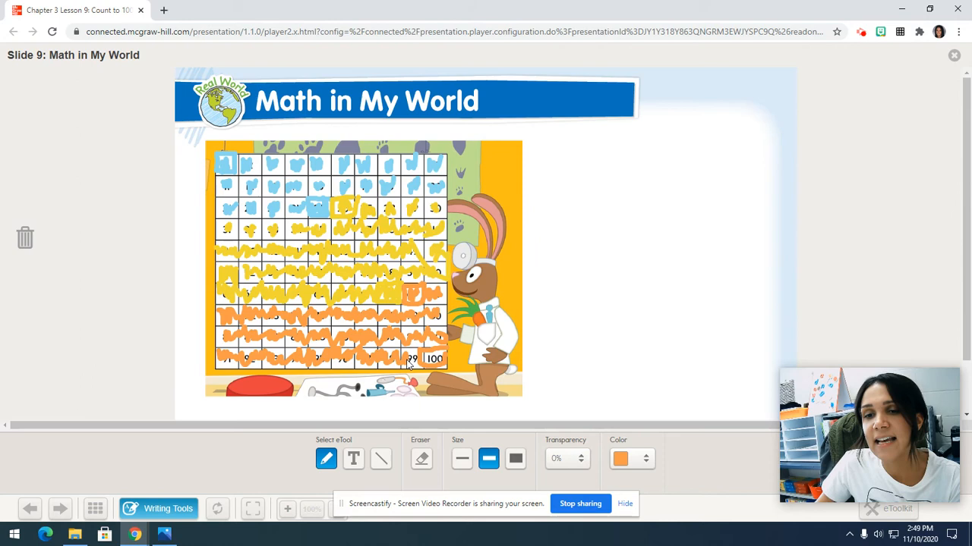
pyautogui.moveTo(699, 216)
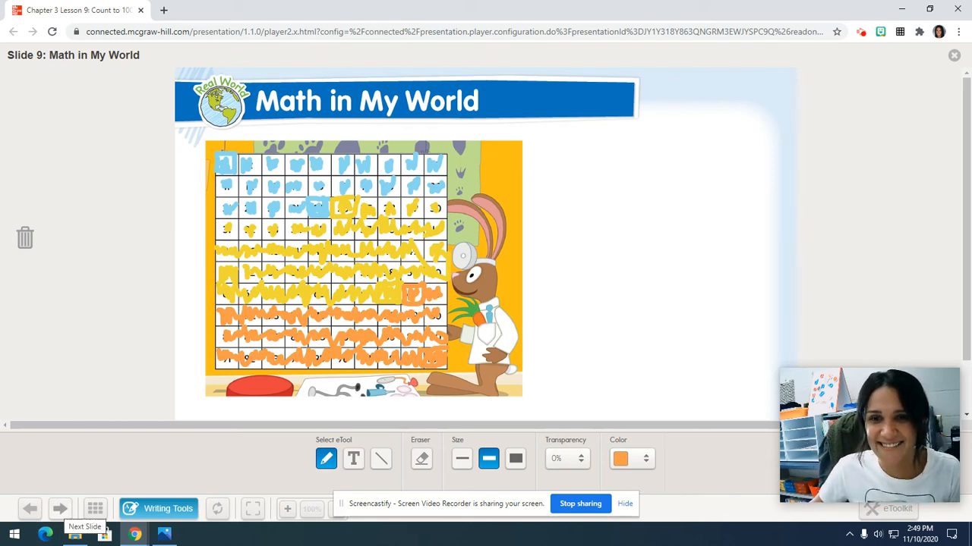
# Step: Advance past the answers slide to Slide 11, Guided Practice
pyautogui.click(59, 509)
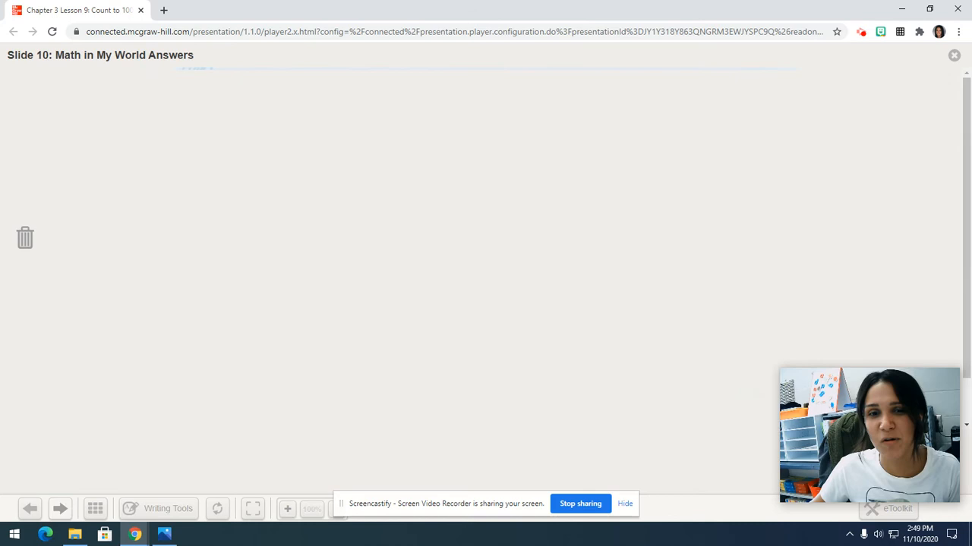
pyautogui.click(59, 509)
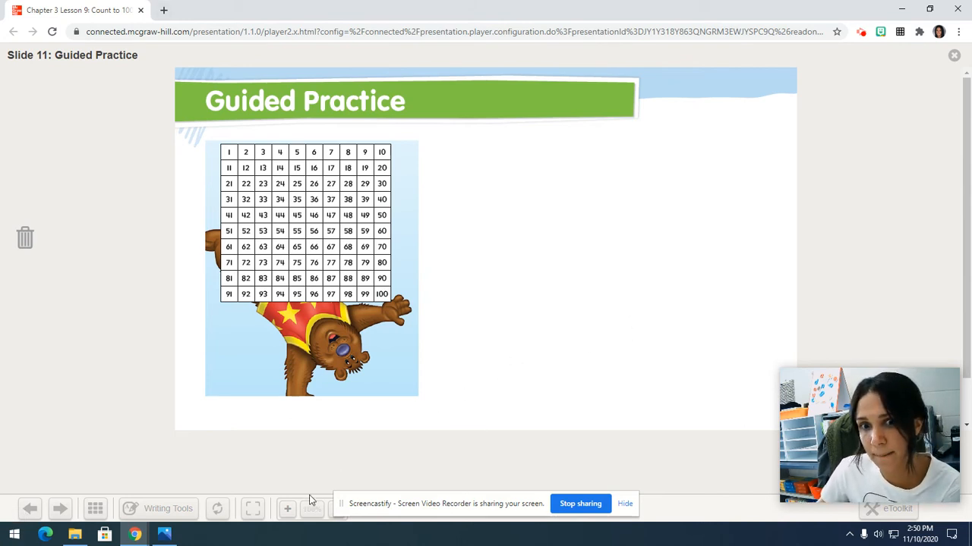
# Step: Switch the pen colour to green for the Guided Practice 100 chart
pyautogui.click(158, 509)
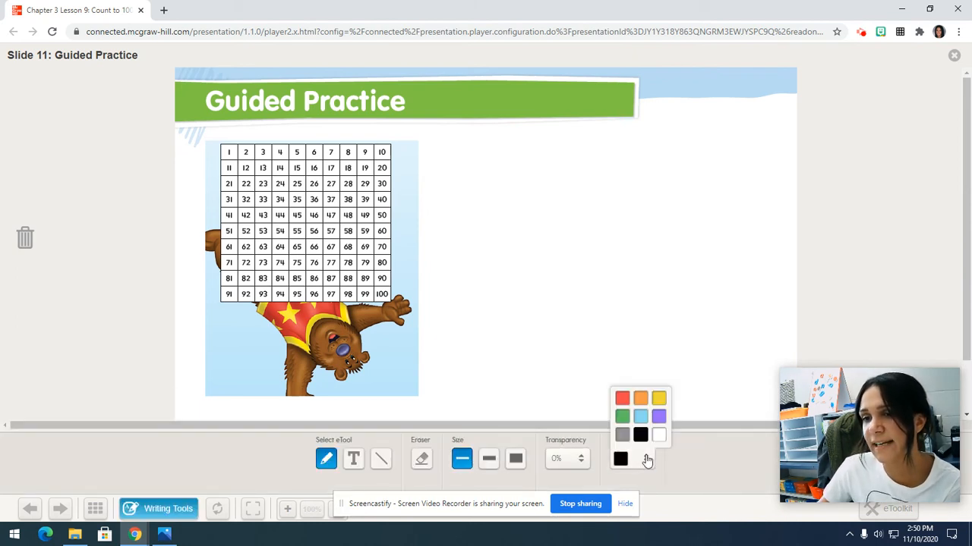
pyautogui.click(621, 416)
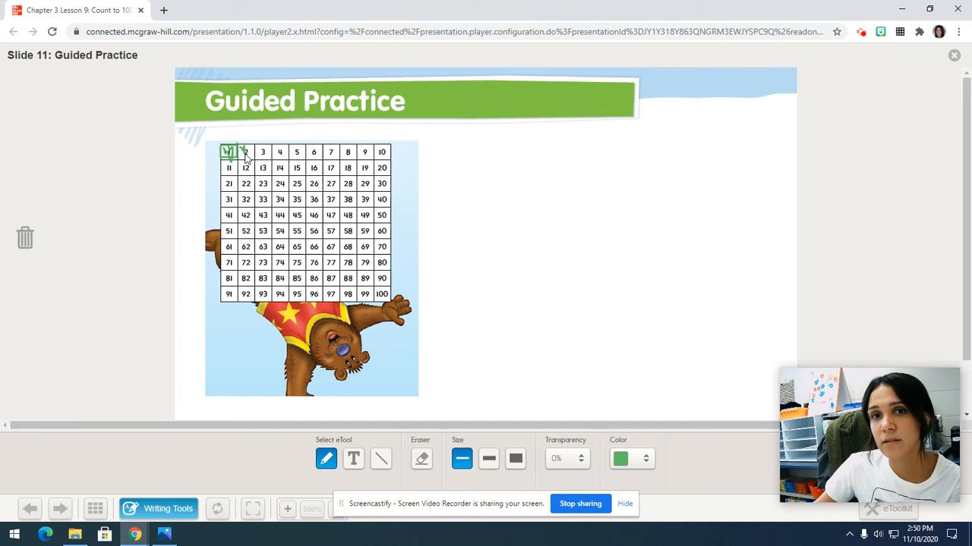
# Step: Scribble green across the top row, numbers 1 through 10
pyautogui.moveTo(236, 152); pyautogui.dragTo(261, 151)
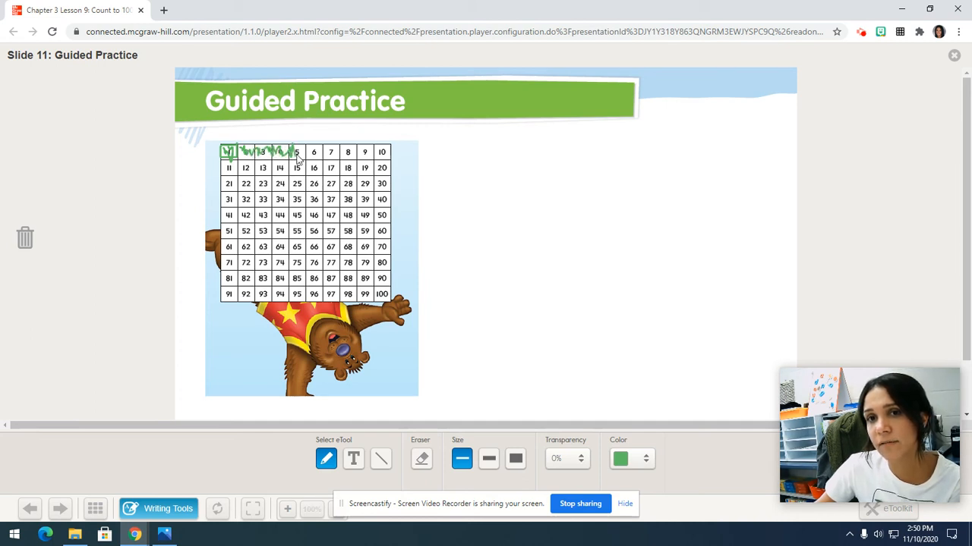
pyautogui.moveTo(296, 152); pyautogui.dragTo(319, 155)
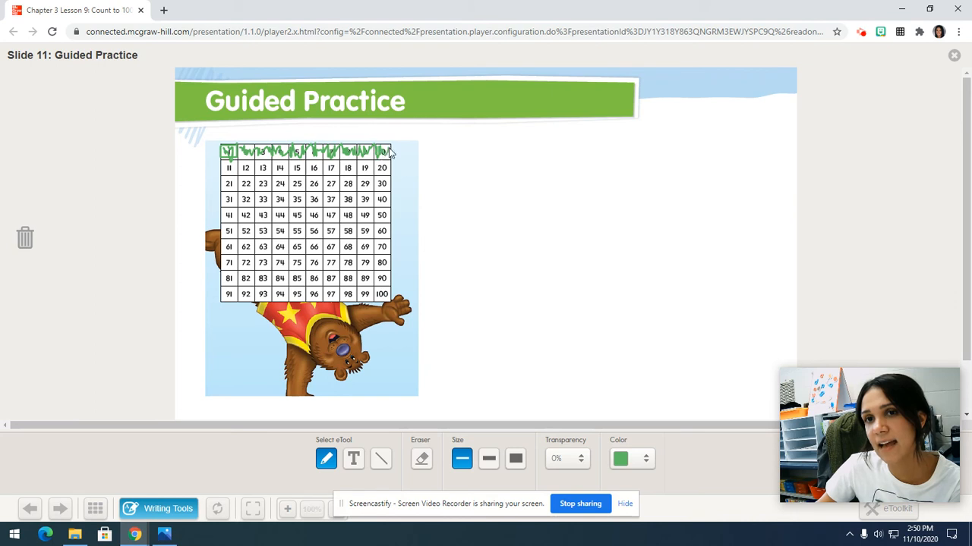
pyautogui.moveTo(701, 319)
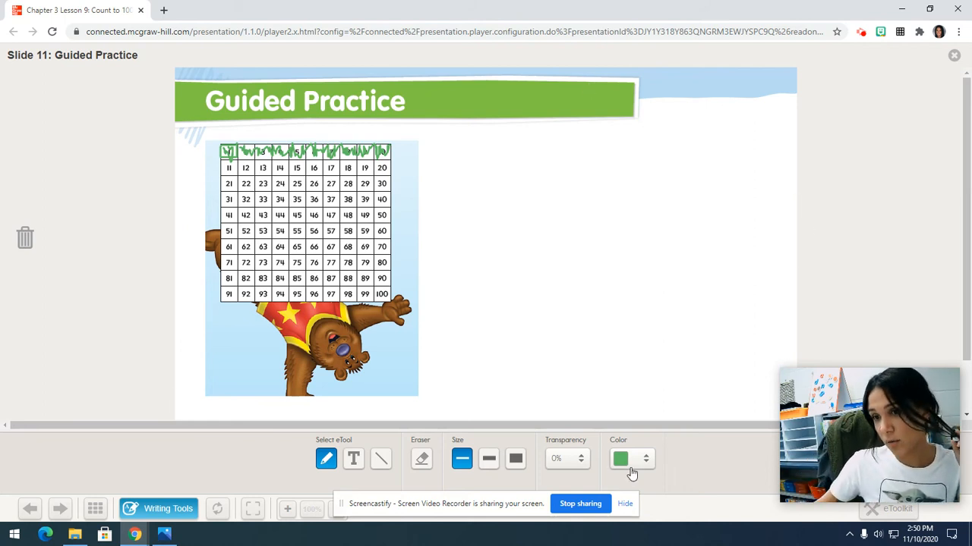
# Step: Switch the pen to red and scribble over the 11–20 row
pyautogui.click(619, 459)
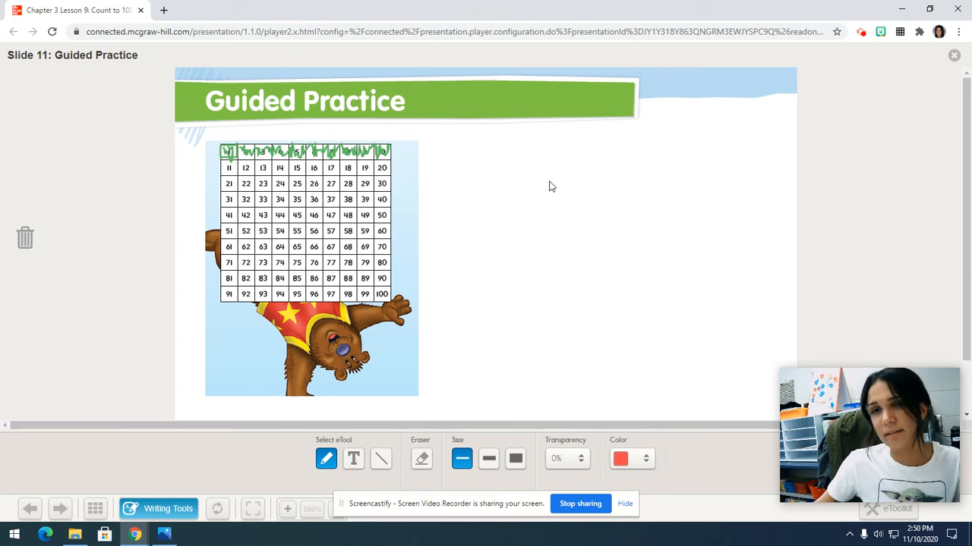
pyautogui.moveTo(537, 171)
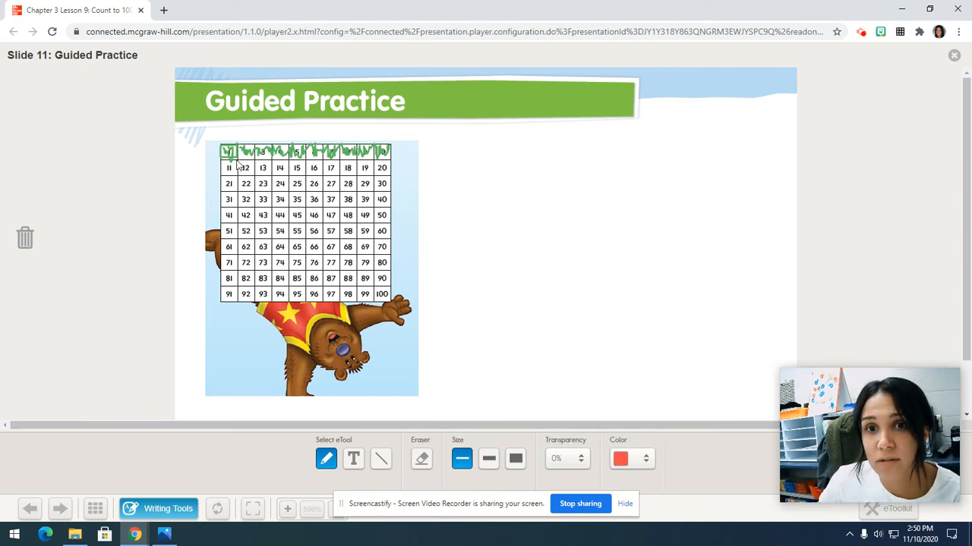
pyautogui.click(228, 167)
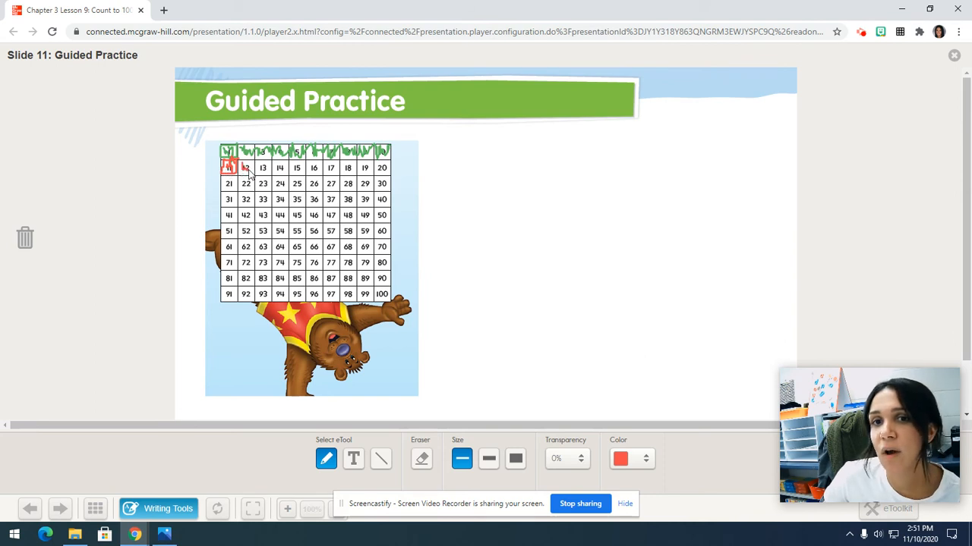
pyautogui.moveTo(246, 167); pyautogui.dragTo(272, 167)
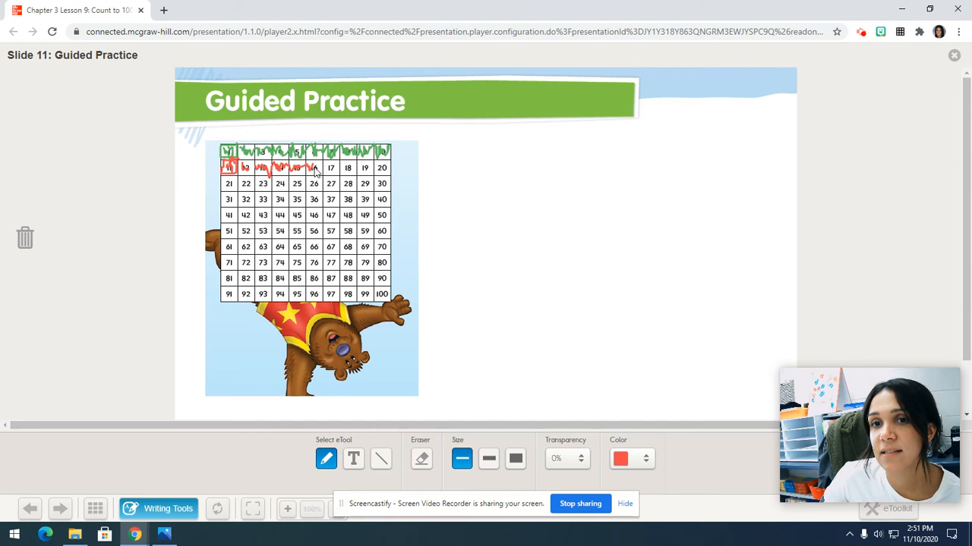
pyautogui.moveTo(313, 170); pyautogui.dragTo(356, 170)
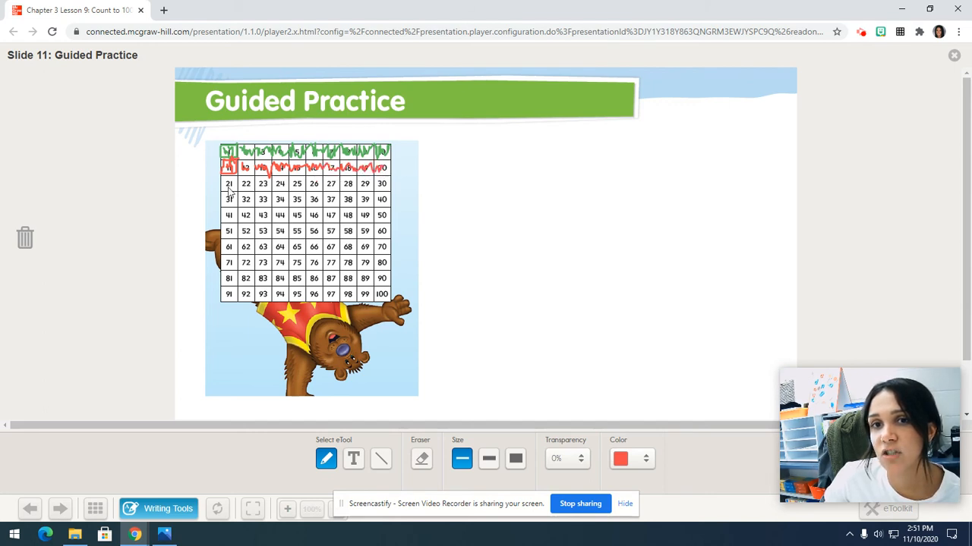
# Step: Scribble red across 21–30 and the thirties row up to 35
pyautogui.moveTo(228, 183); pyautogui.dragTo(262, 182)
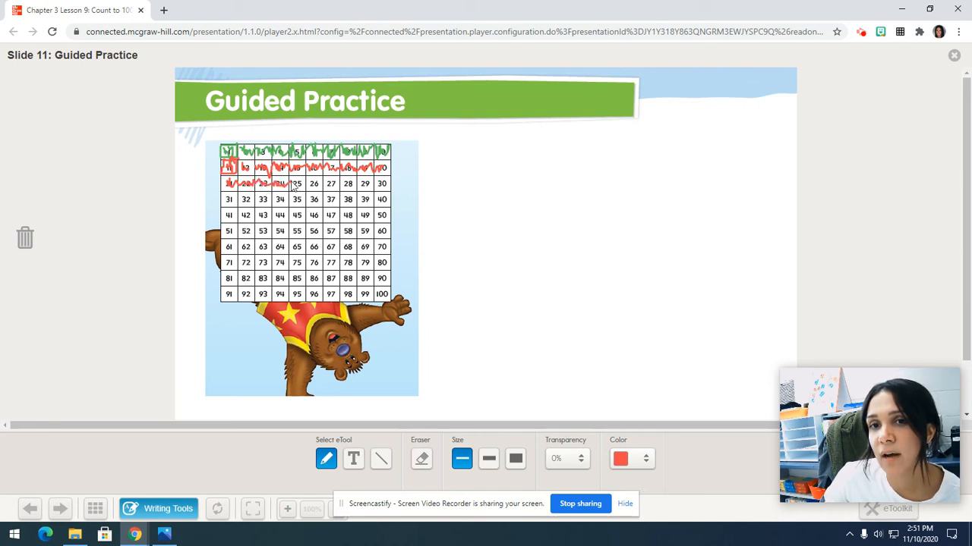
pyautogui.moveTo(292, 189); pyautogui.dragTo(326, 186)
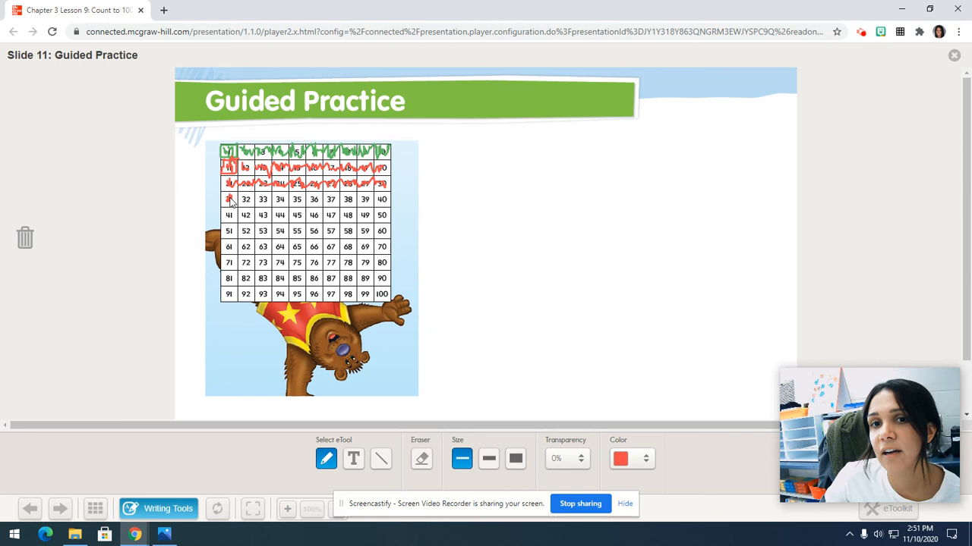
pyautogui.moveTo(229, 198); pyautogui.dragTo(258, 199)
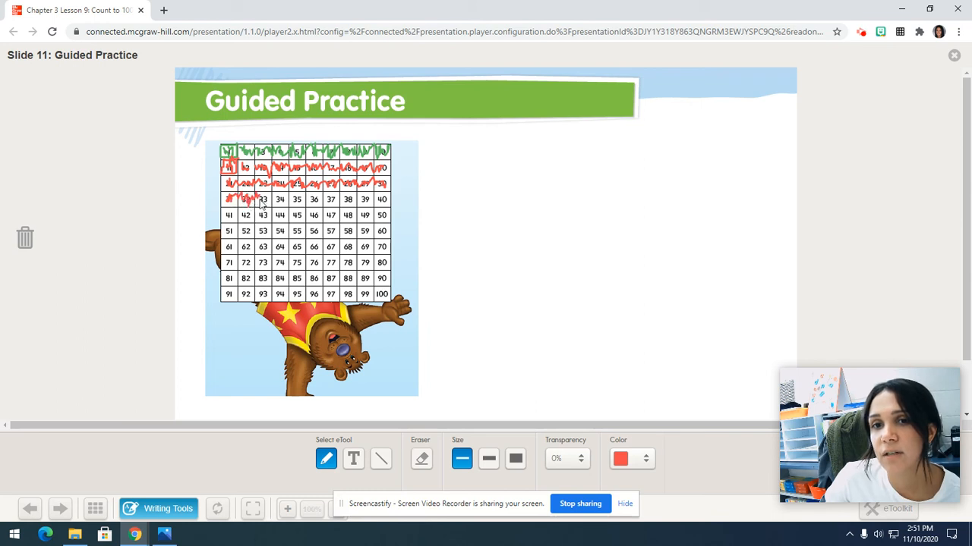
pyautogui.moveTo(263, 199); pyautogui.dragTo(281, 199)
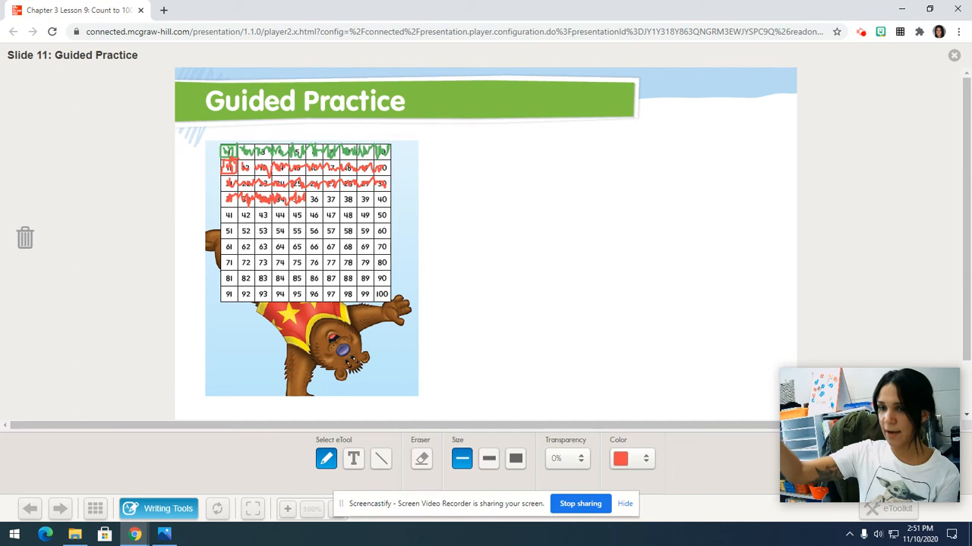
# Step: Switch the pen to light blue and scribble across the forties row
pyautogui.click(619, 459)
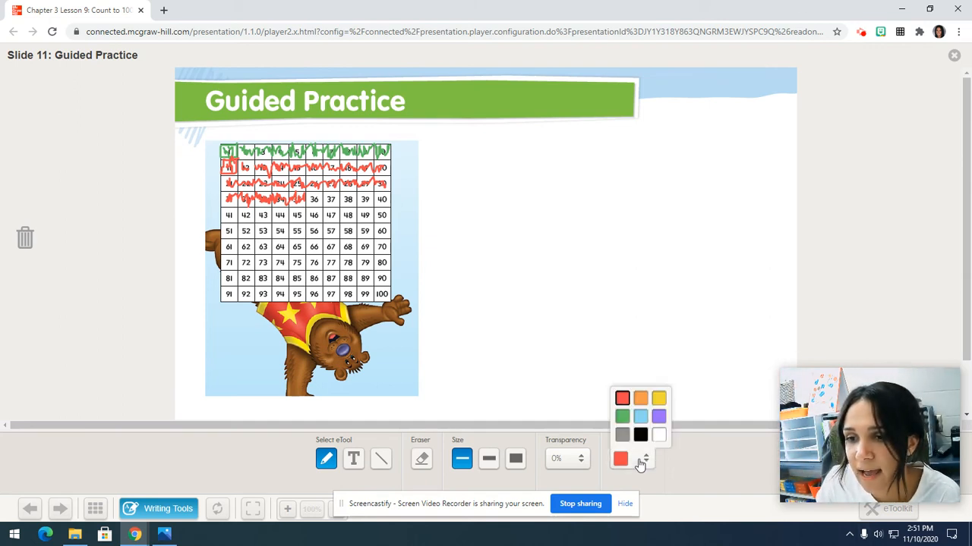
pyautogui.click(641, 416)
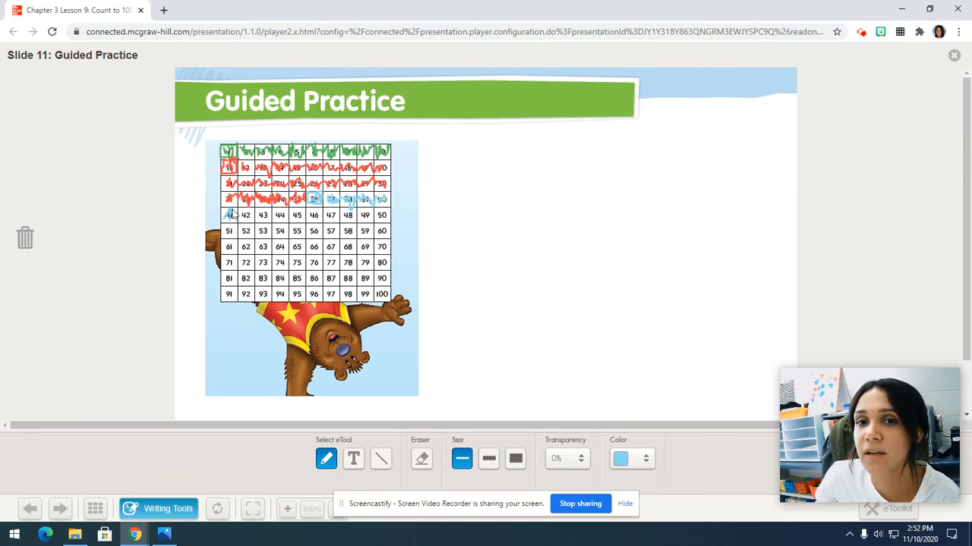
pyautogui.moveTo(231, 216); pyautogui.dragTo(261, 215)
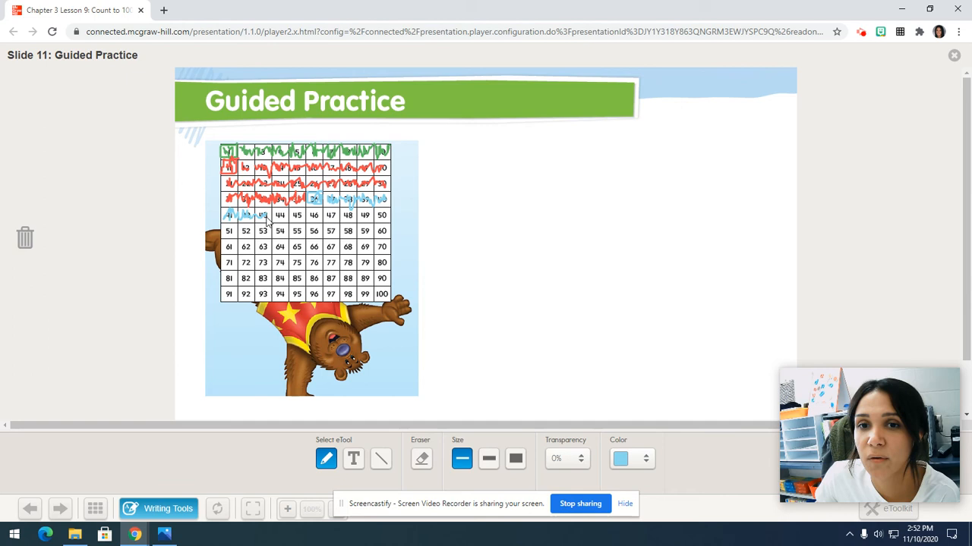
pyautogui.moveTo(265, 216); pyautogui.dragTo(291, 213)
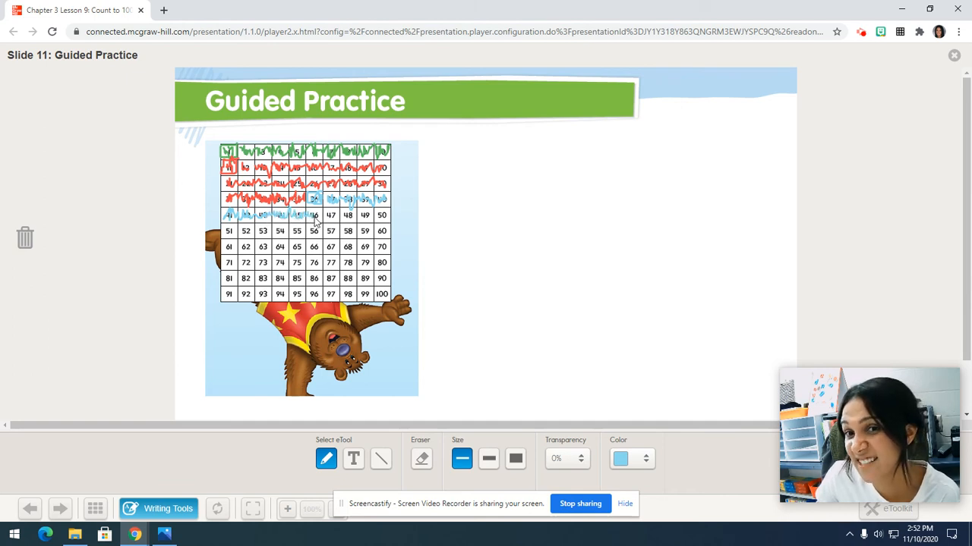
pyautogui.moveTo(316, 215); pyautogui.dragTo(349, 213)
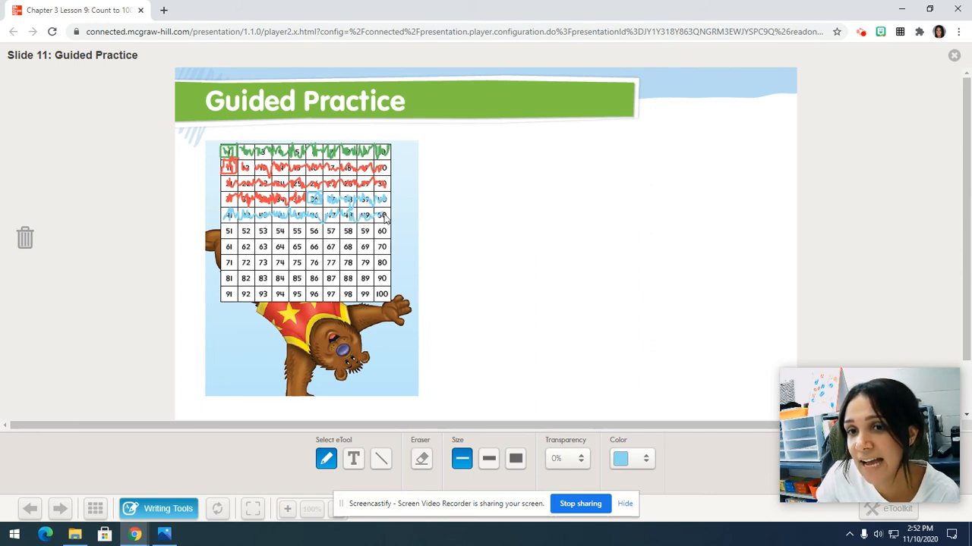
pyautogui.moveTo(586, 144)
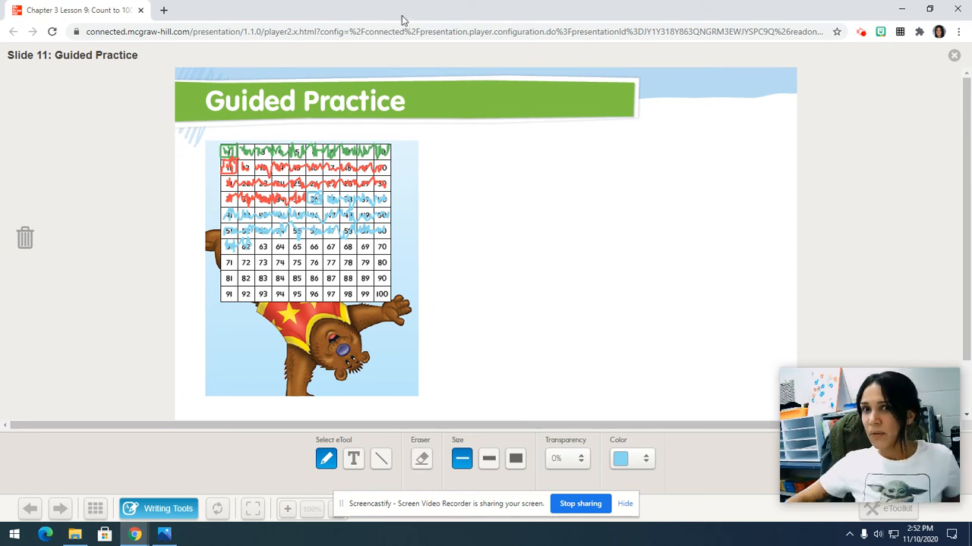
pyautogui.moveTo(601, 273)
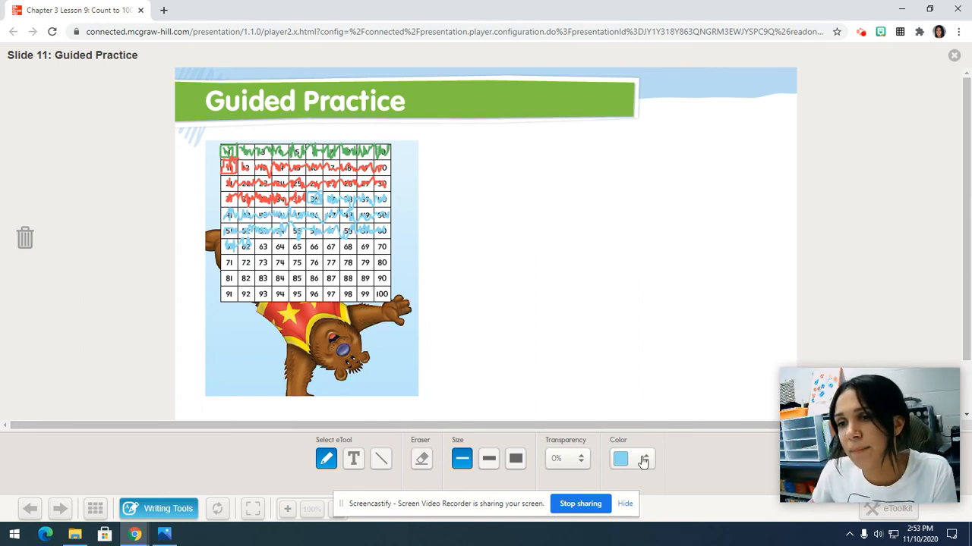
# Step: Switch the pen to orange and scribble over rows 71–80, 81–90 and 91–100
pyautogui.click(619, 458)
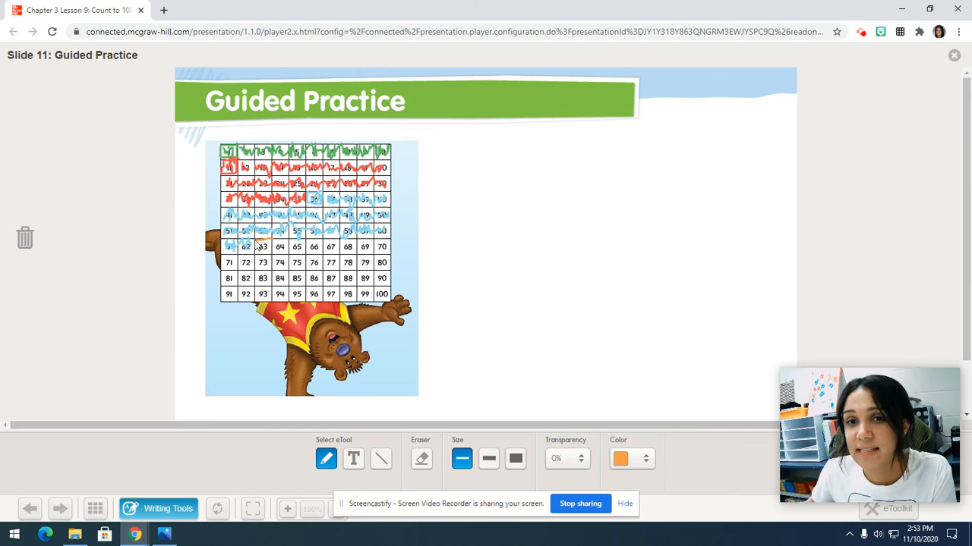
pyautogui.click(263, 246)
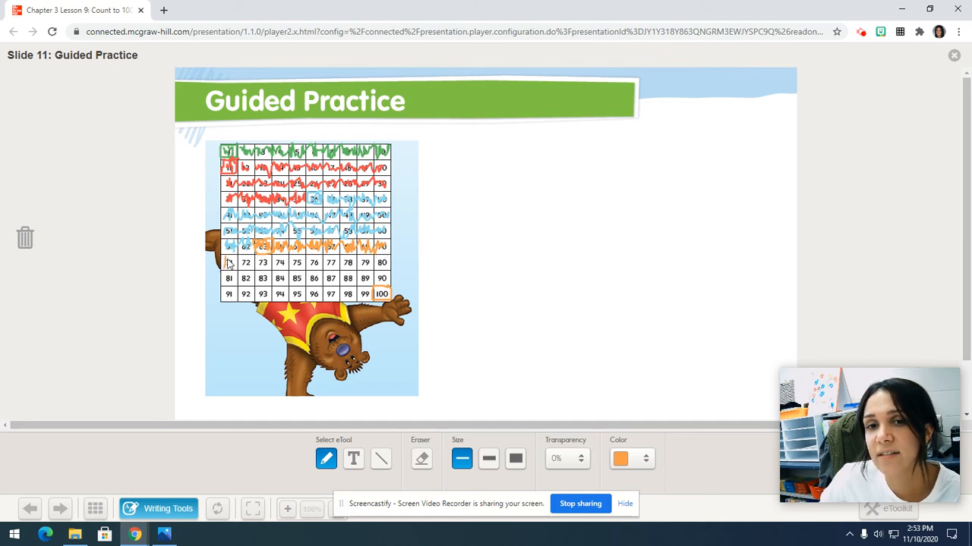
pyautogui.moveTo(227, 261); pyautogui.dragTo(250, 261)
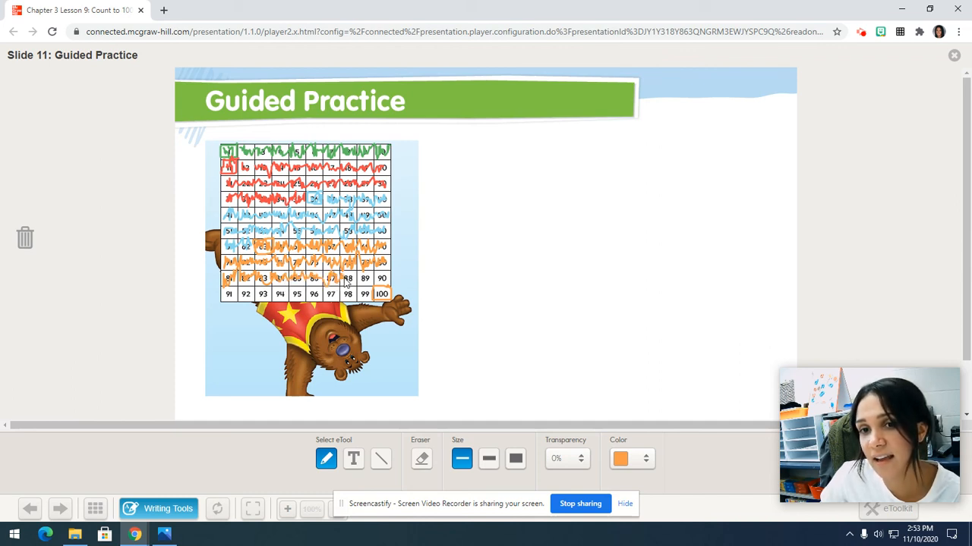
pyautogui.moveTo(349, 279); pyautogui.dragTo(379, 280)
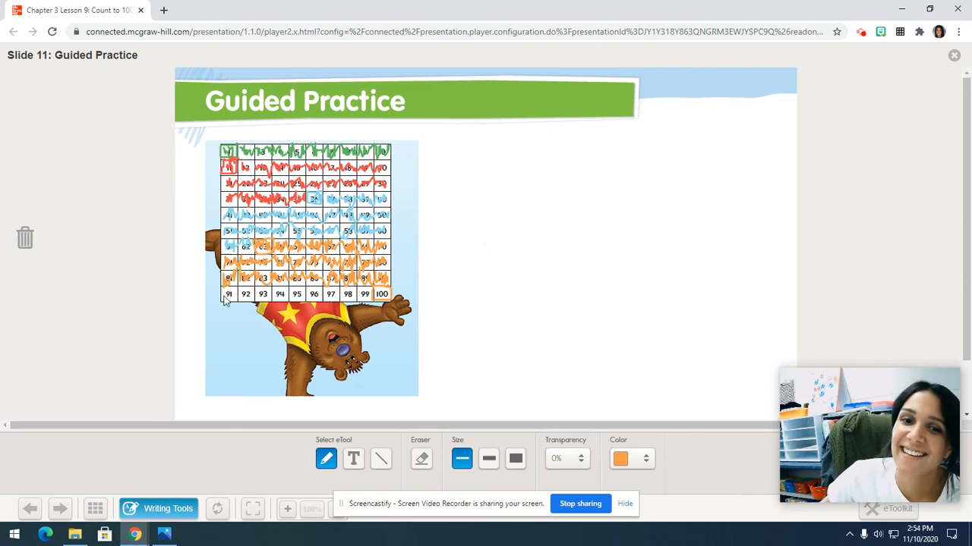
pyautogui.moveTo(225, 295); pyautogui.dragTo(262, 291)
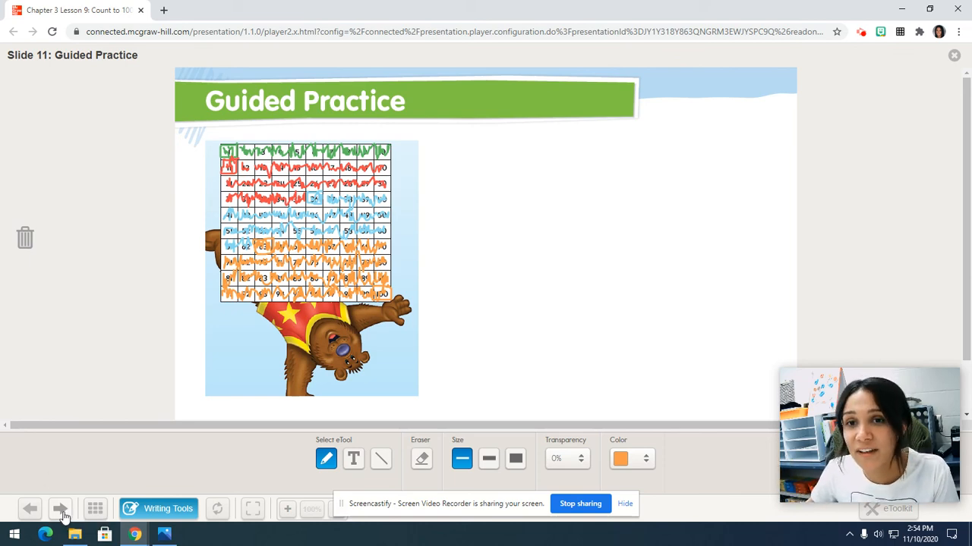
# Step: Advance four slides to Slide 18, My Homework Exercise 2
pyautogui.click(60, 508)
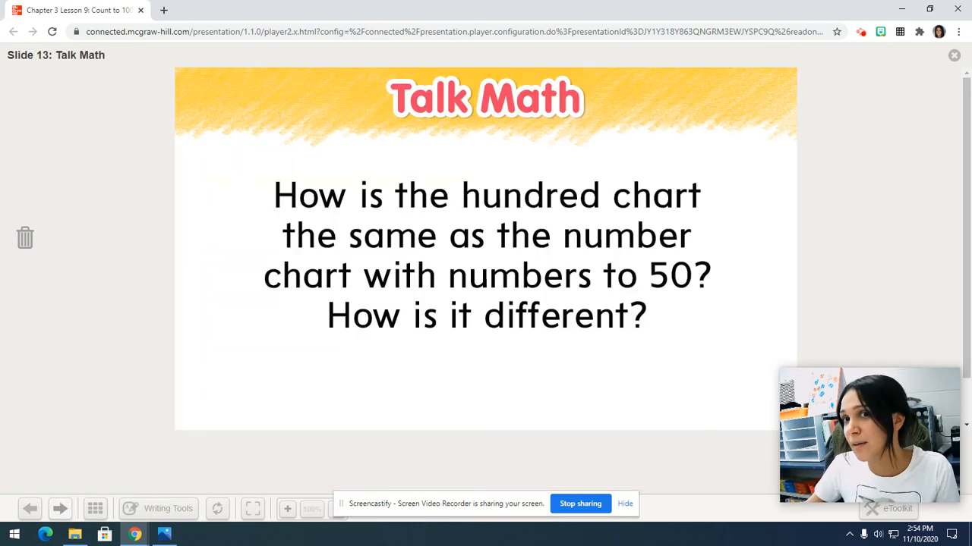
pyautogui.click(59, 508)
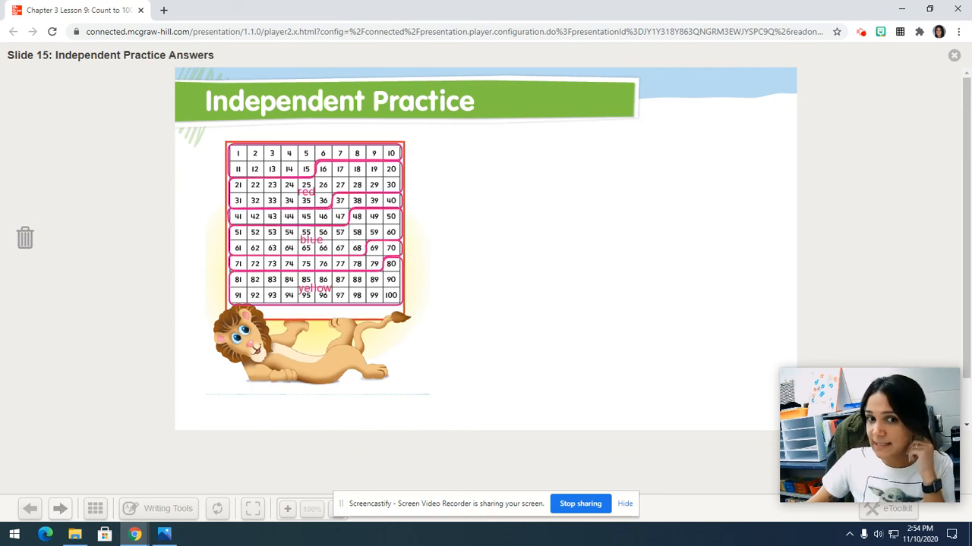
pyautogui.click(61, 510)
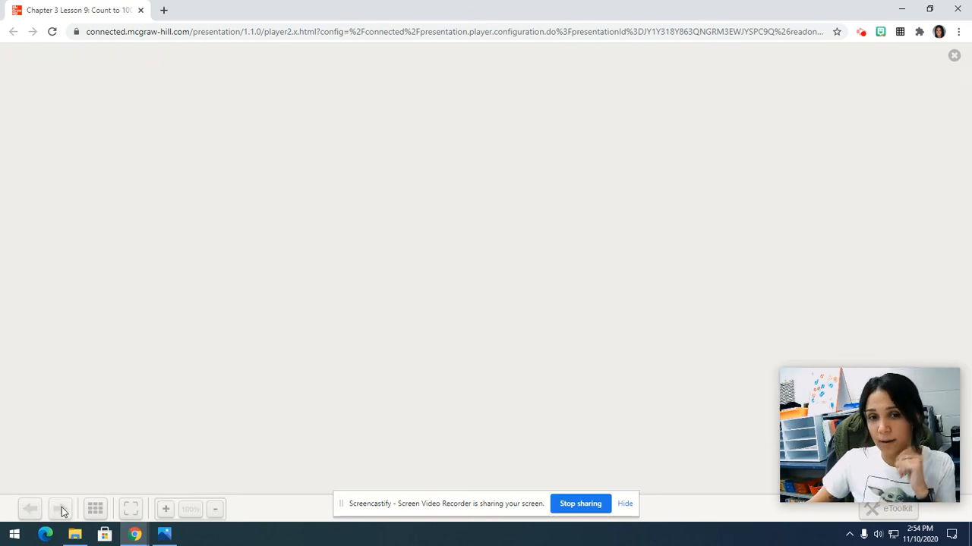
pyautogui.click(60, 509)
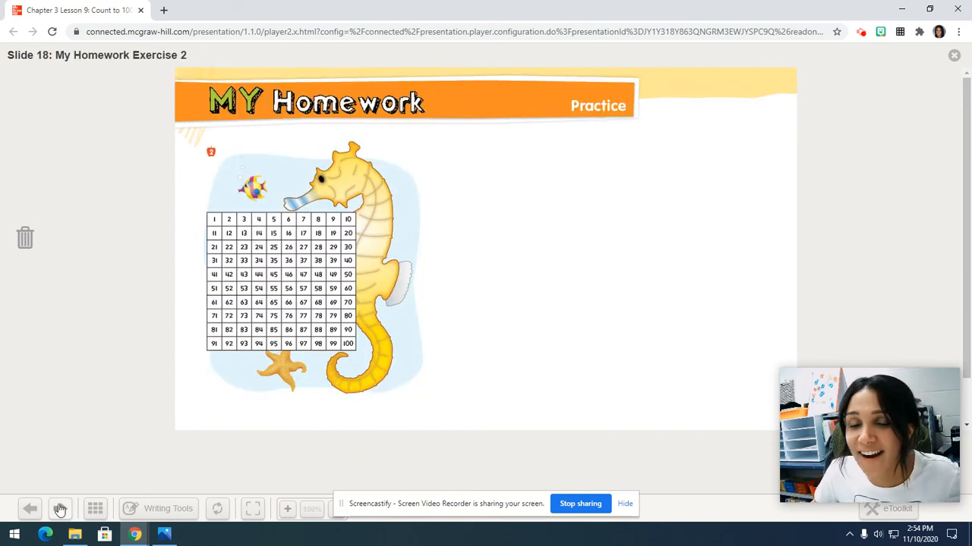